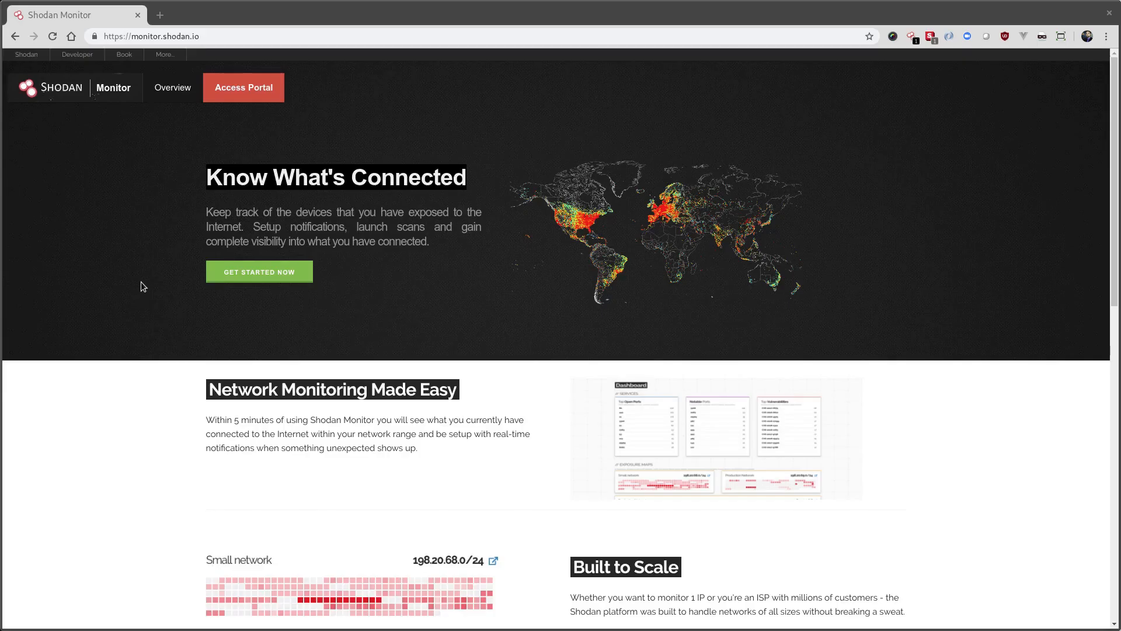
mouse_move(142, 244)
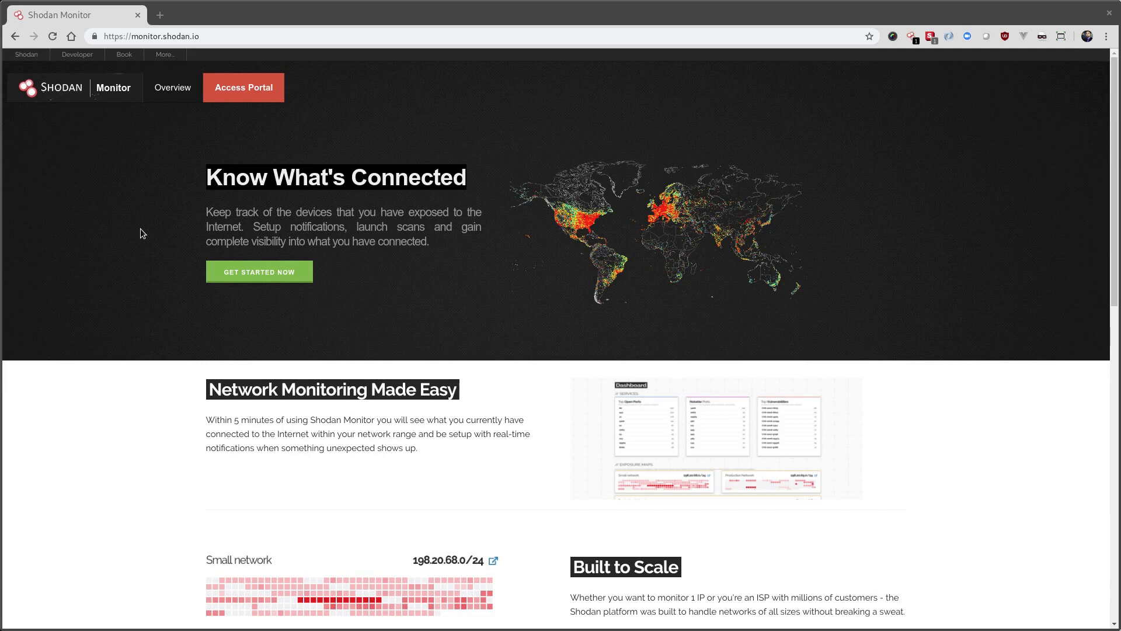
mouse_move(165, 201)
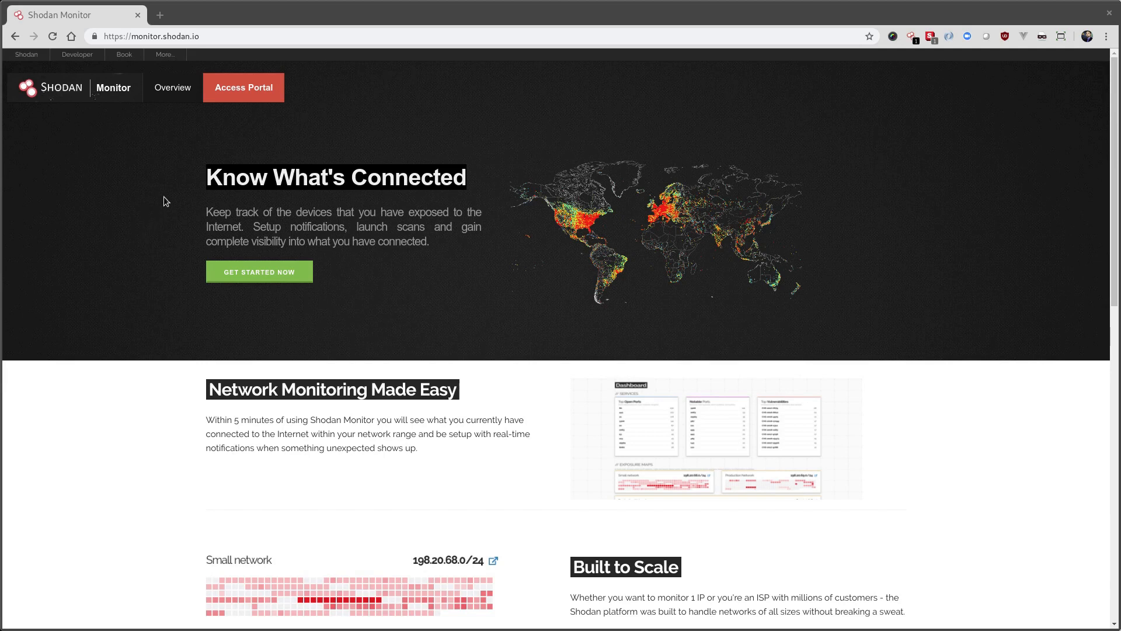
mouse_move(204, 148)
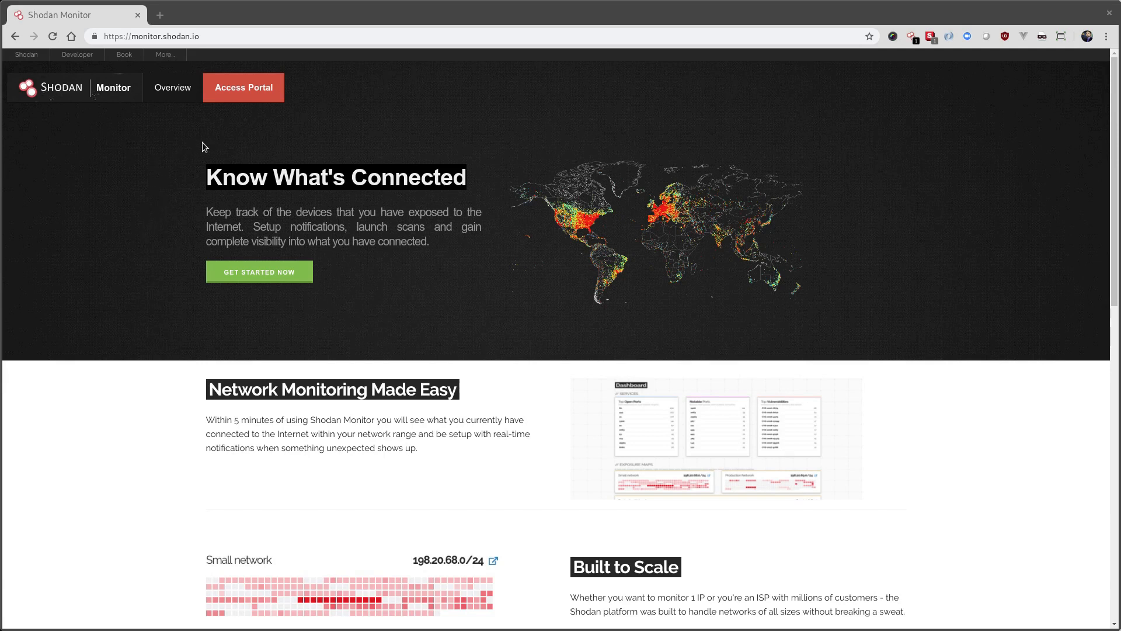
mouse_move(350, 75)
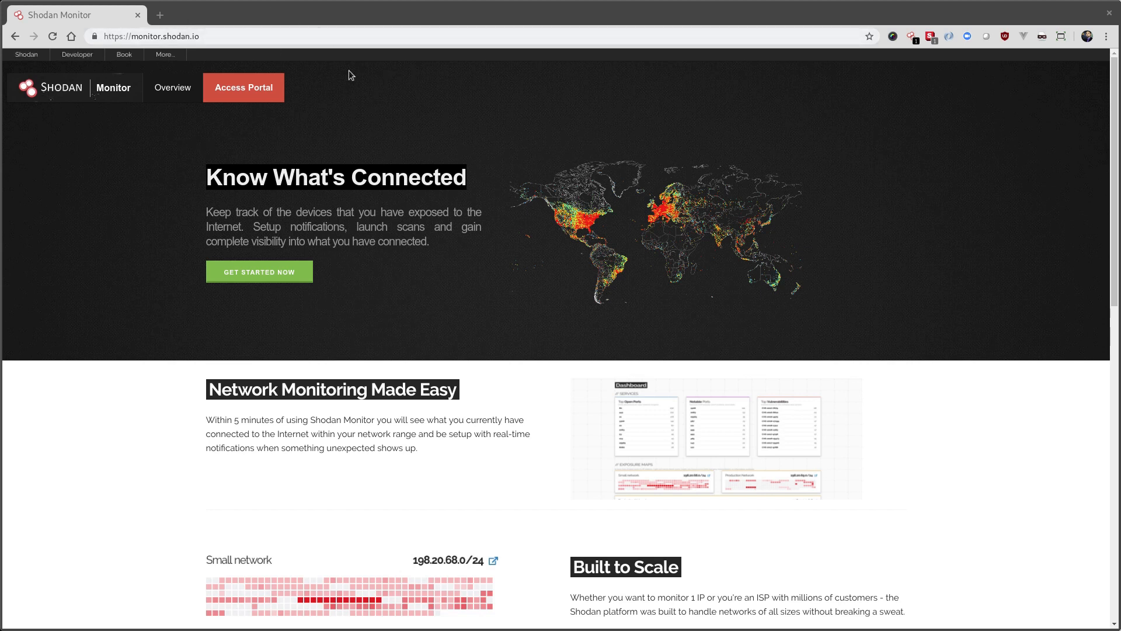
mouse_move(243, 87)
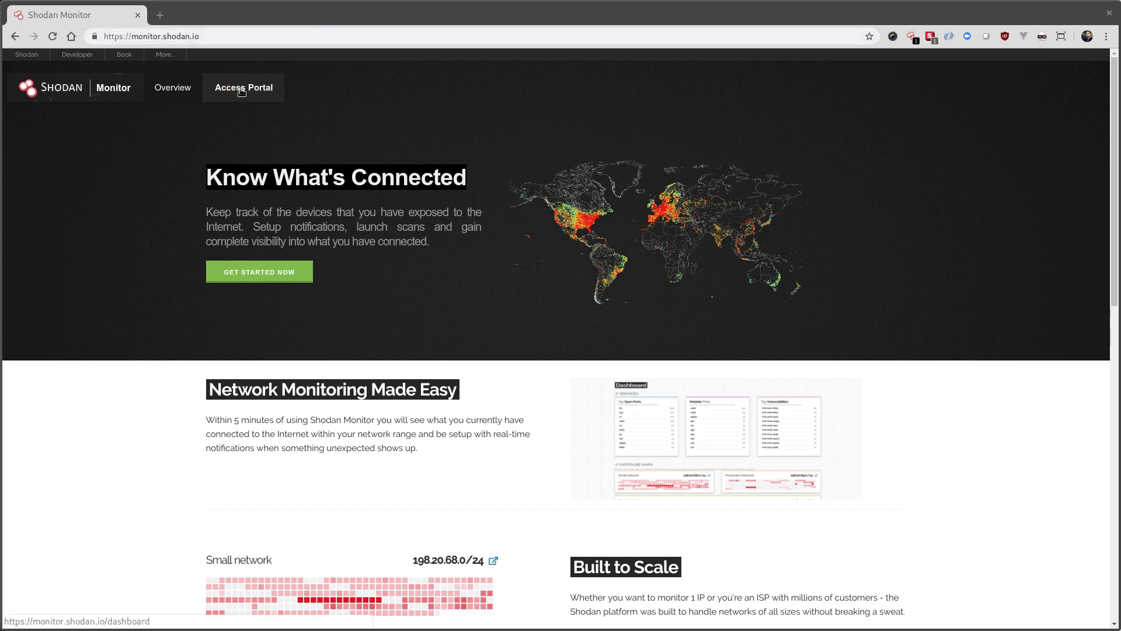
- Enter the Shodan Monitor portal, landing on a dashboard with zero IPs monitored
left_click(243, 87)
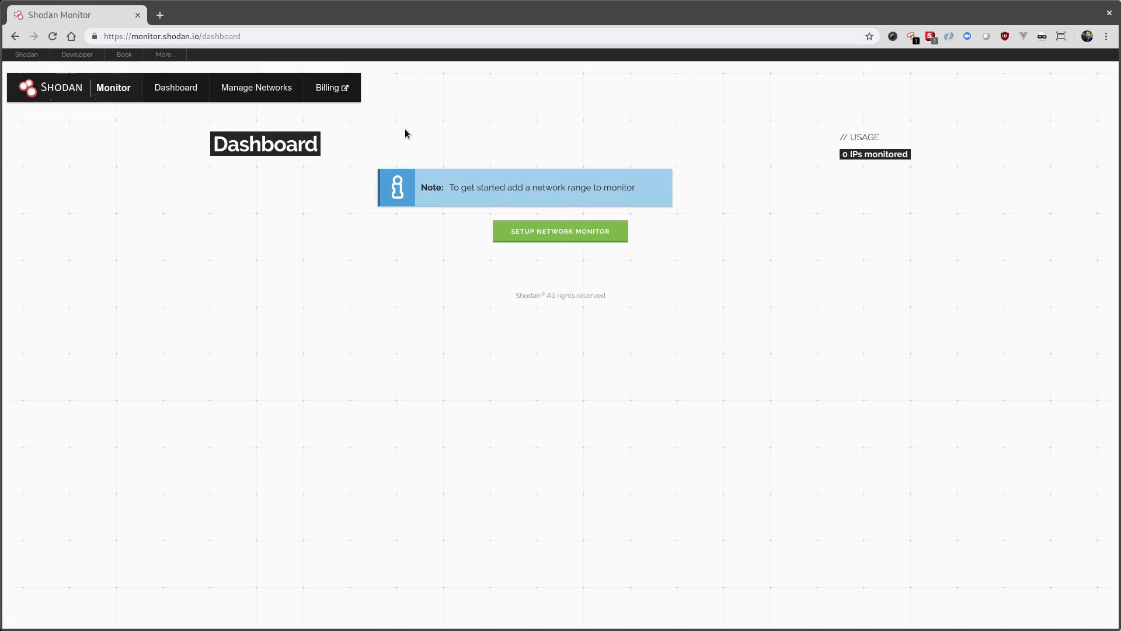
mouse_move(340, 178)
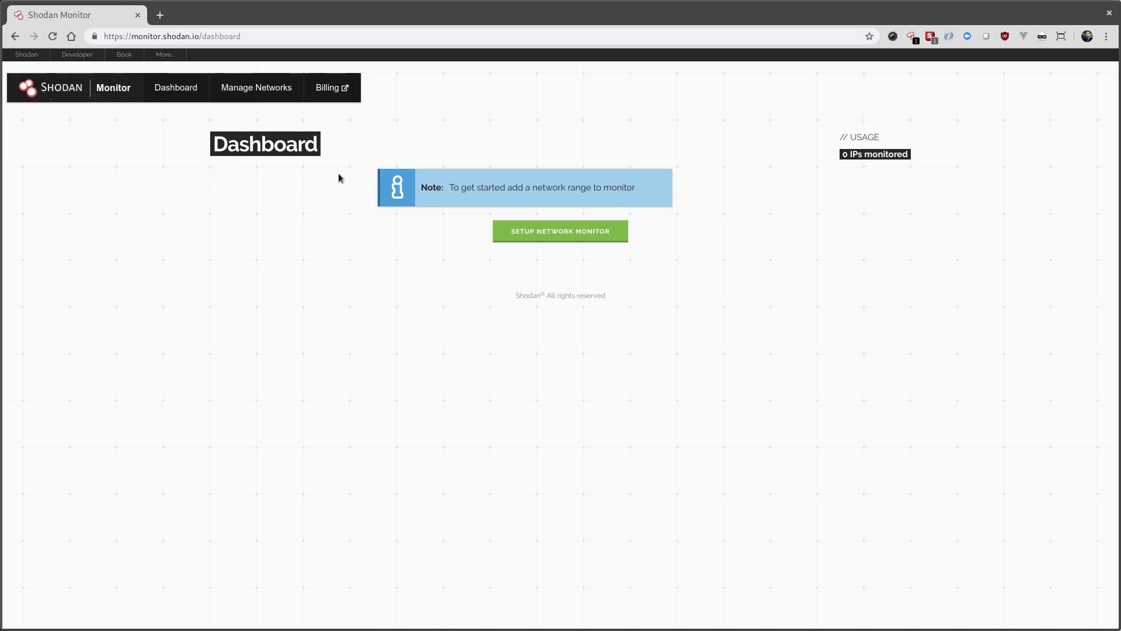
mouse_move(243, 120)
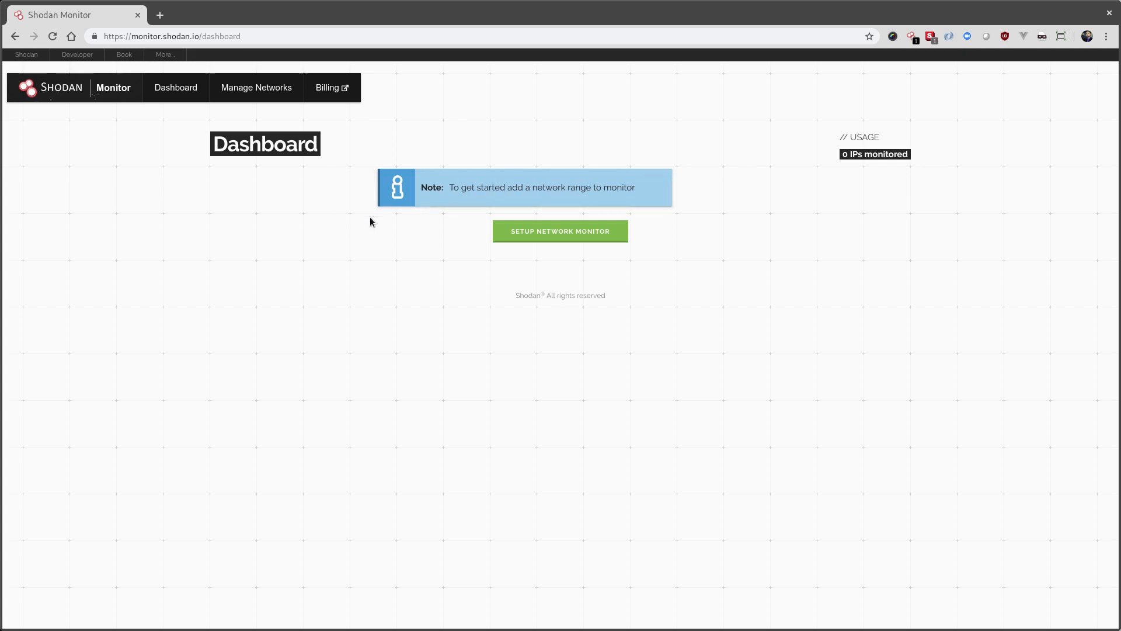
mouse_move(595, 270)
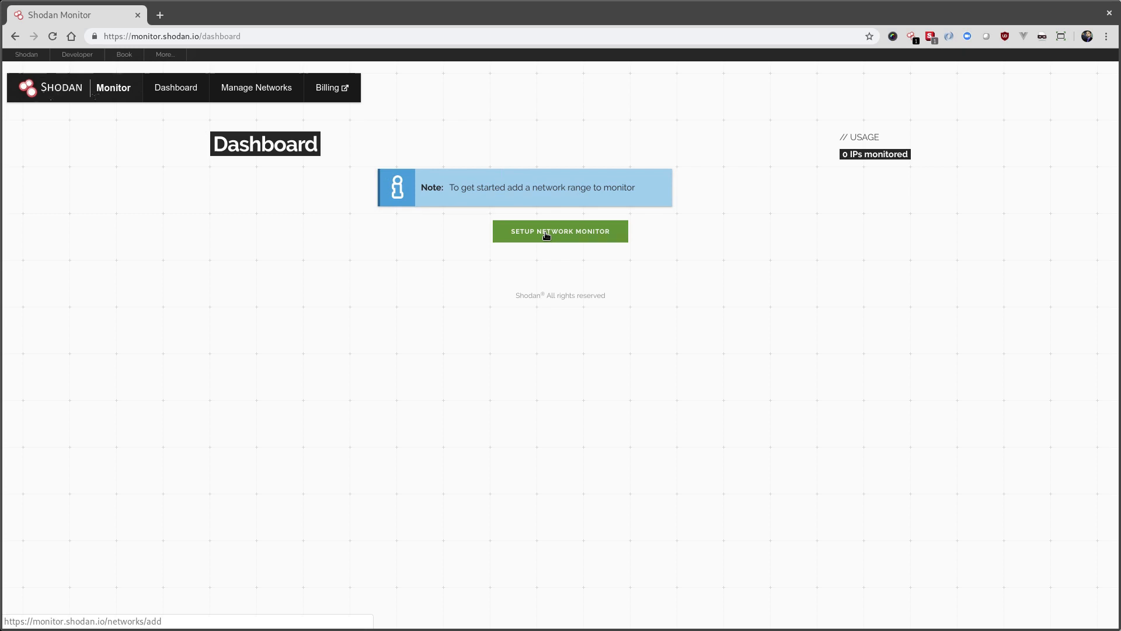
- Create a monitored network named San Diego Datacenter with range 71.6.146.0/24 and no triggers
left_click(560, 231)
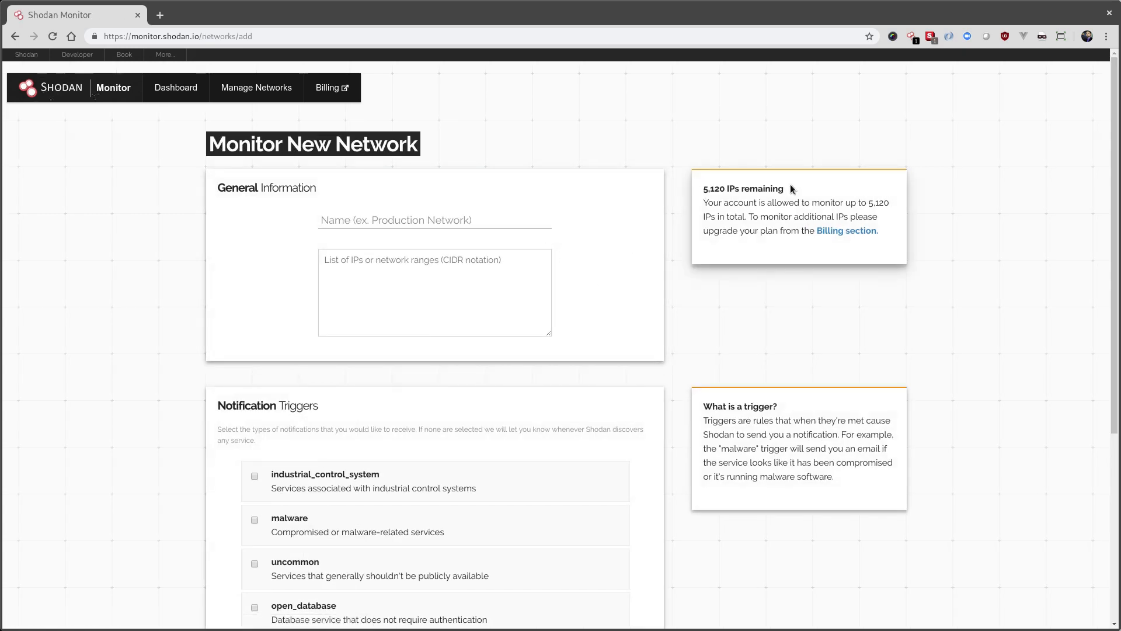
mouse_move(918, 219)
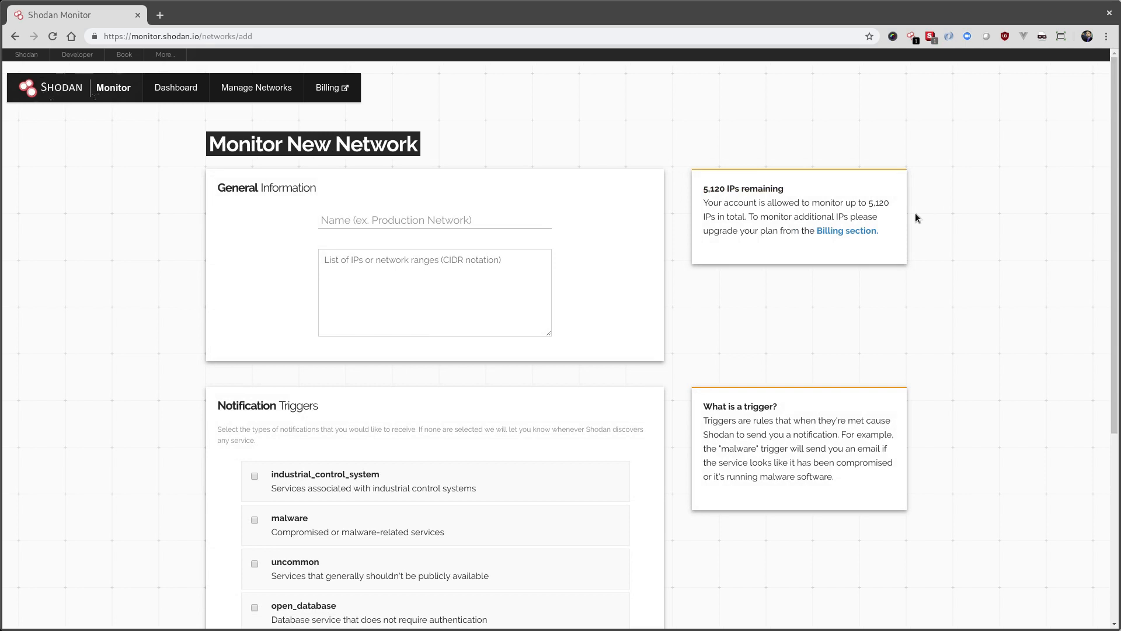
mouse_move(743, 307)
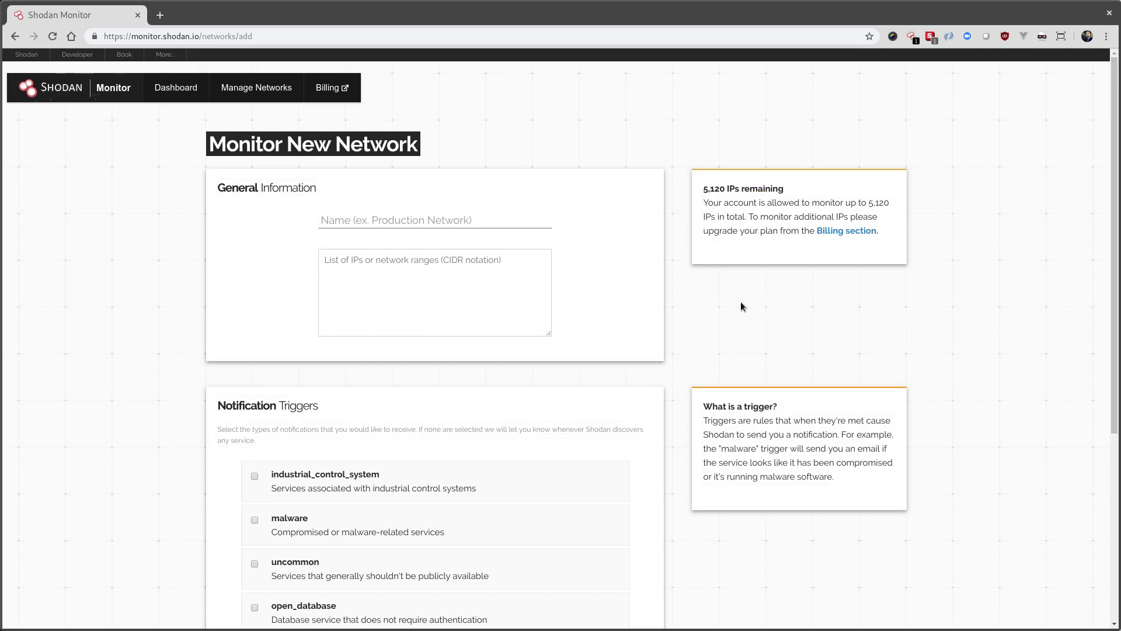
mouse_move(747, 261)
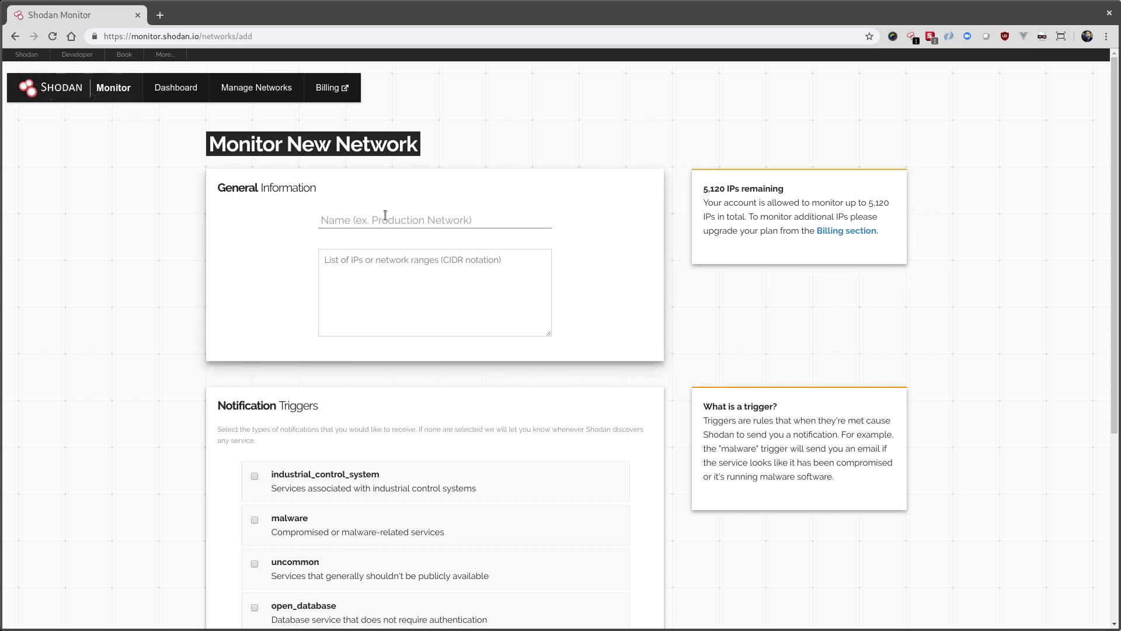
type("San")
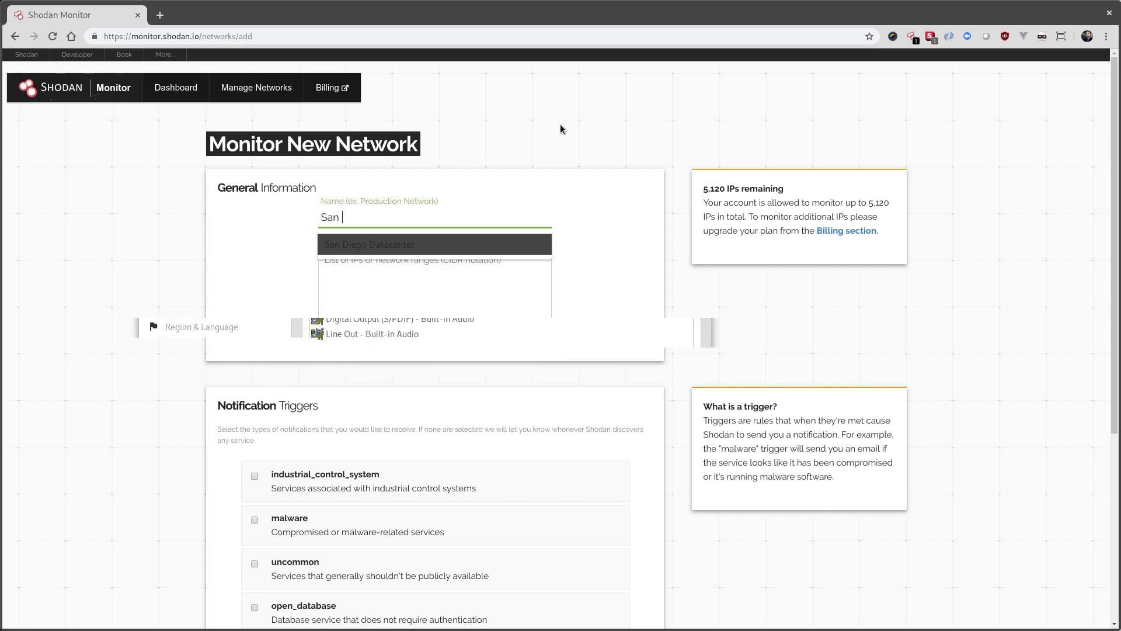
type("Diego Datacenter")
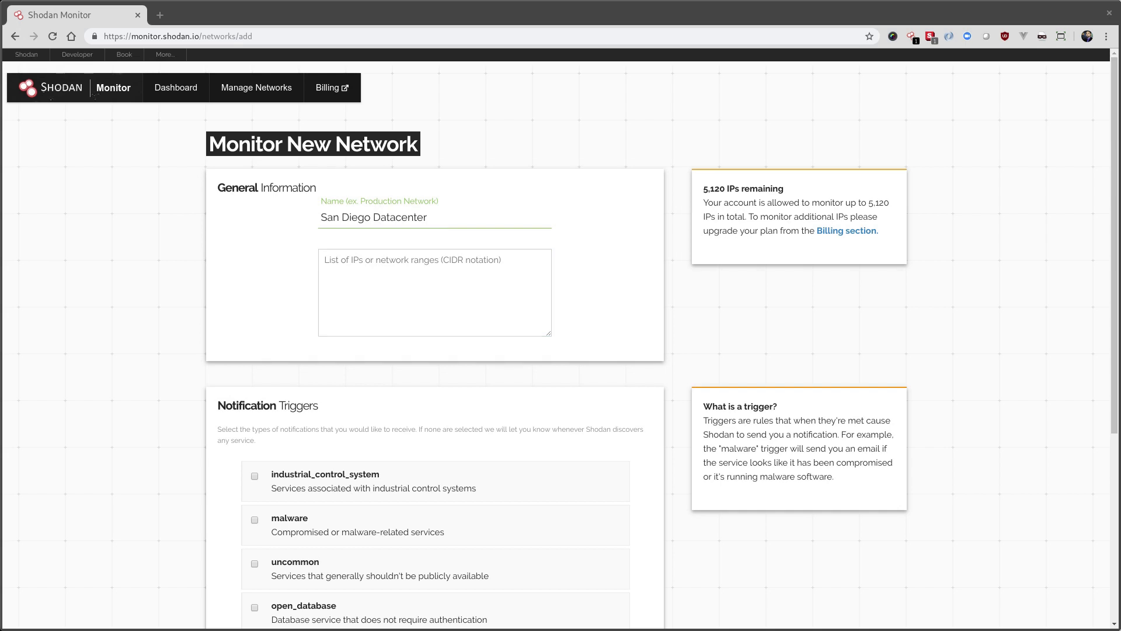
left_click(434, 292)
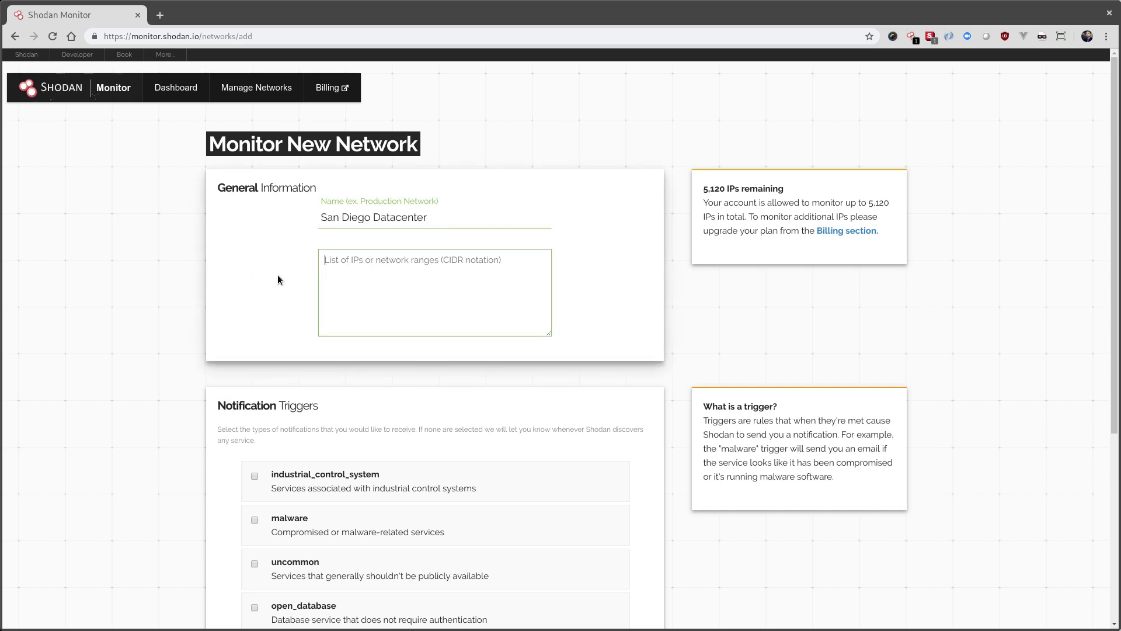
type("71.6.146.0/24")
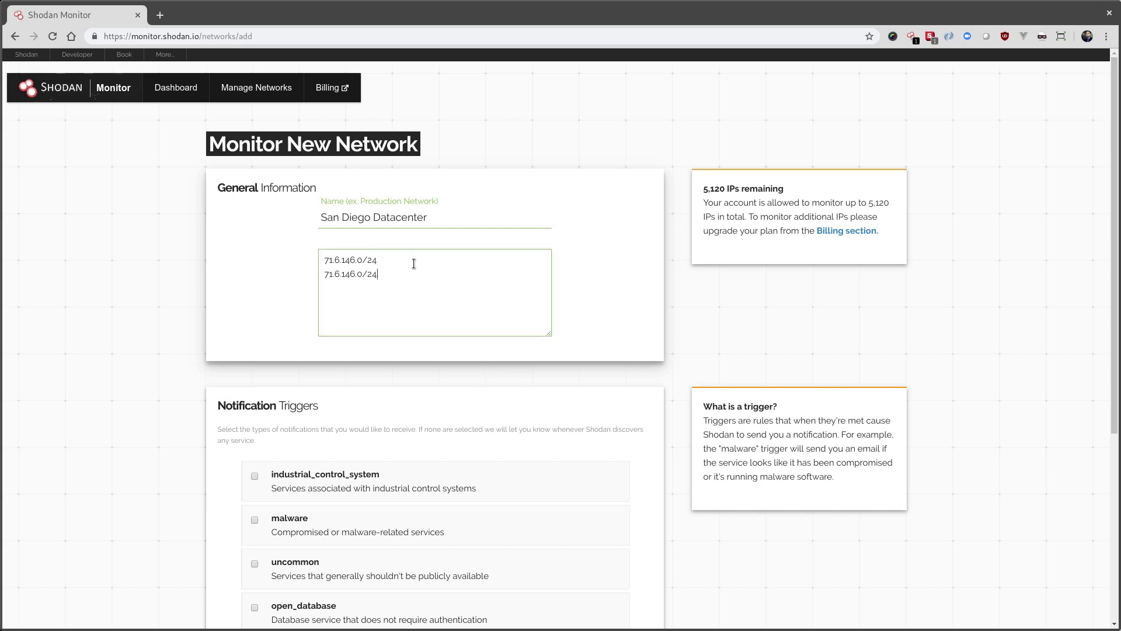
key("BackSpace")
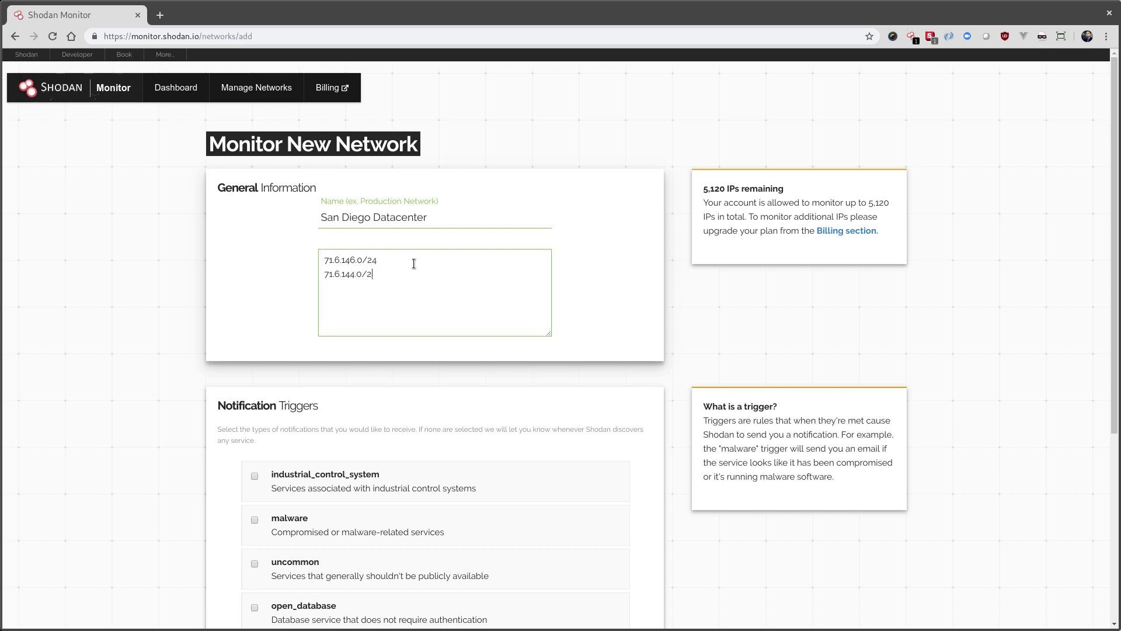
key("Backspace")
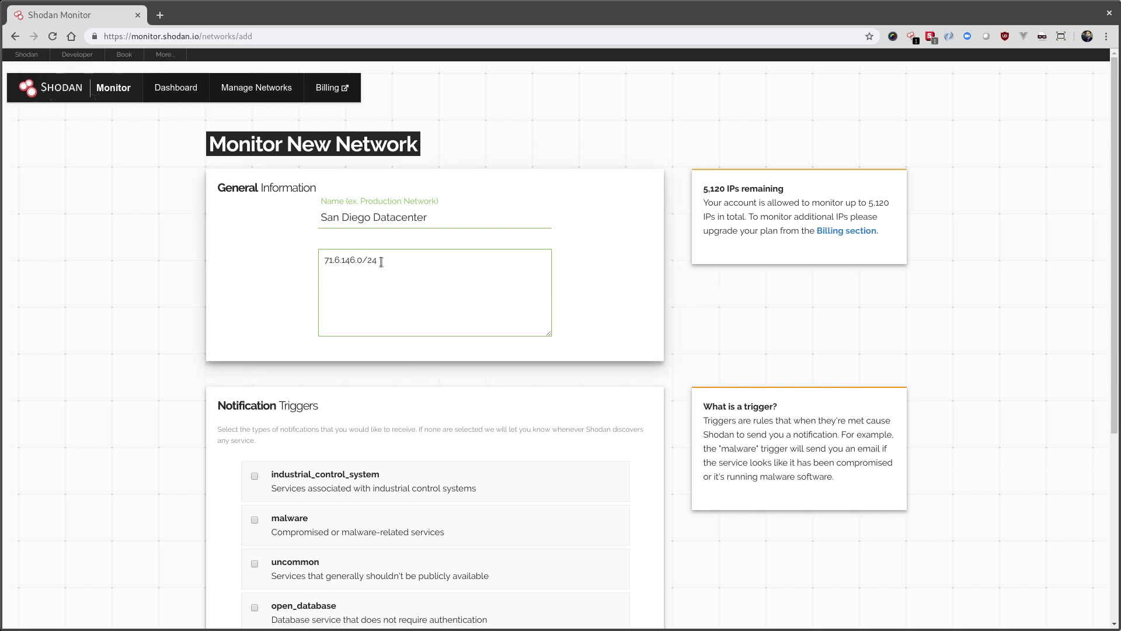
scroll("down", 3)
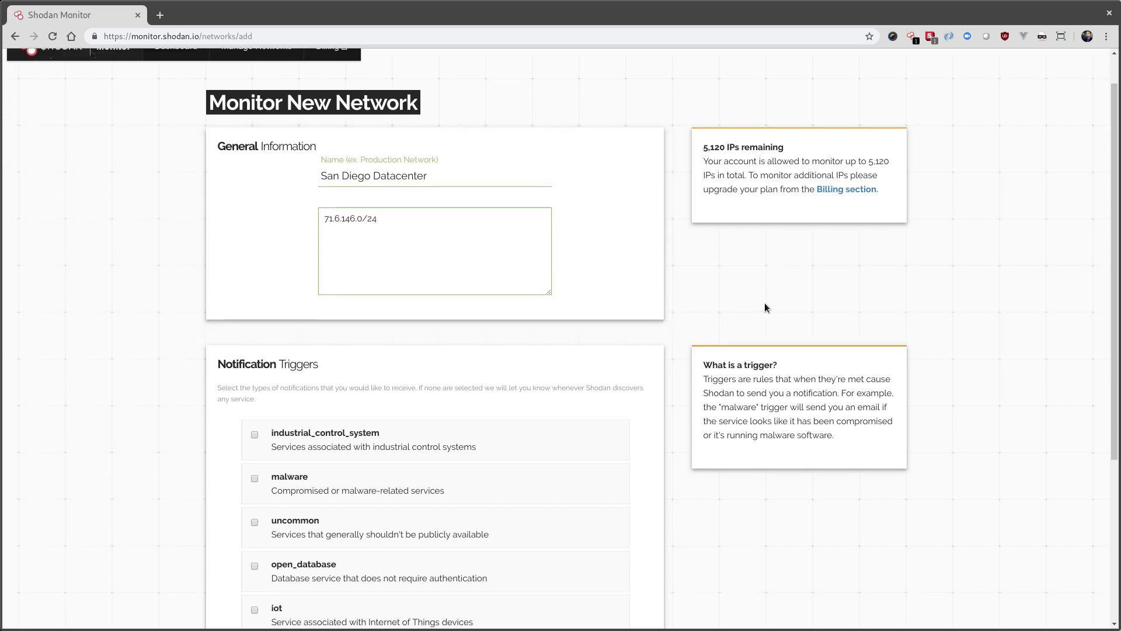
scroll("down", 3)
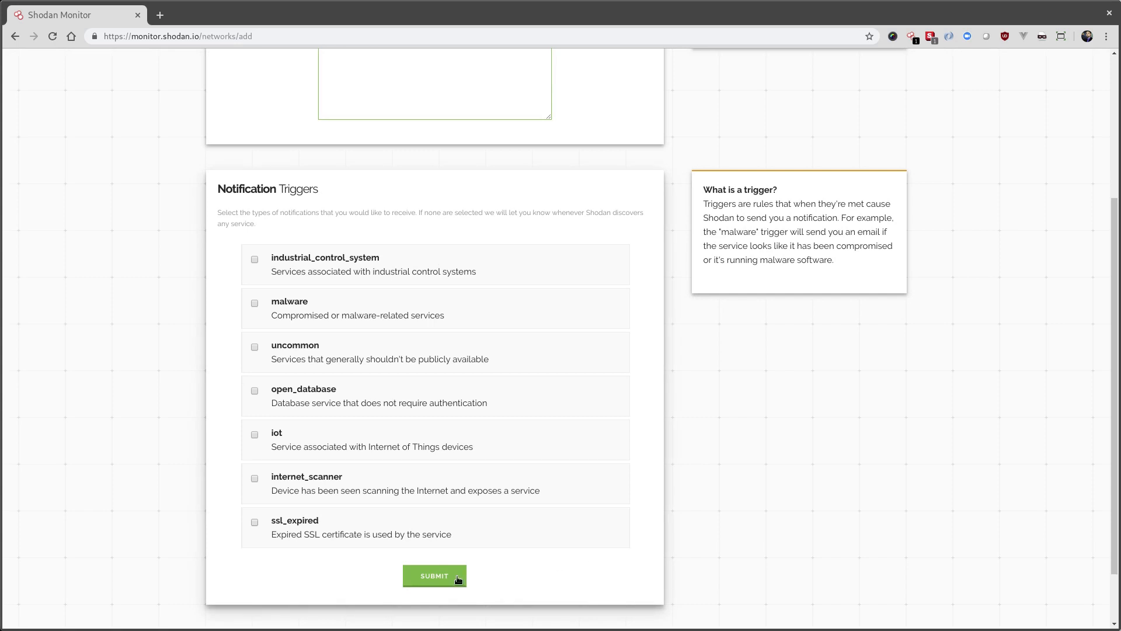
left_click(434, 576)
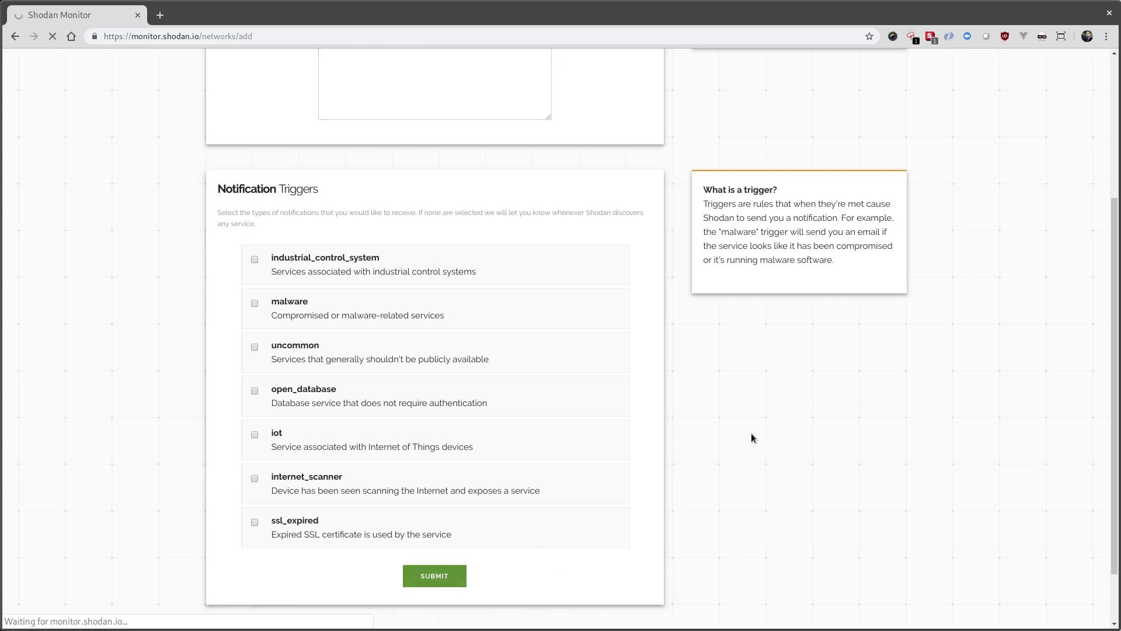
left_click(435, 576)
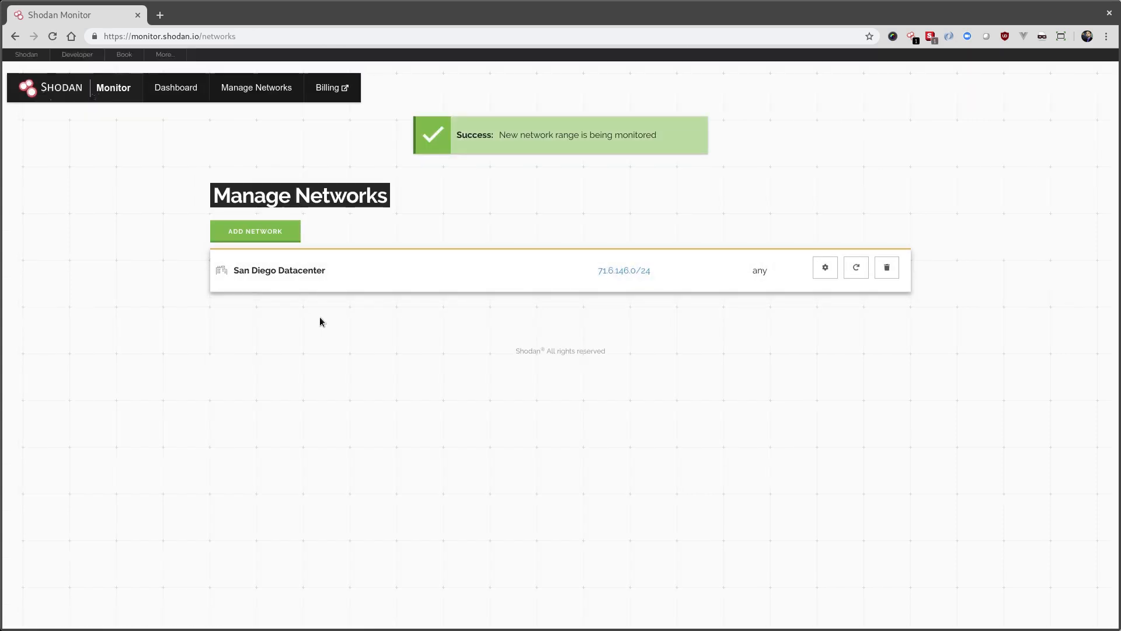
mouse_move(175, 88)
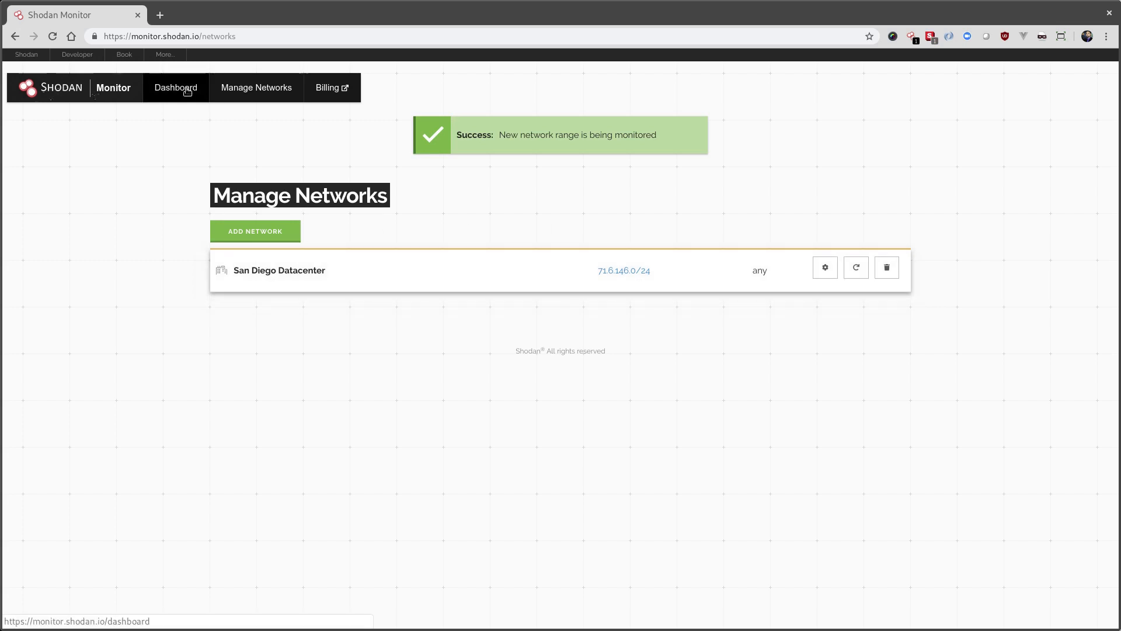
left_click(177, 87)
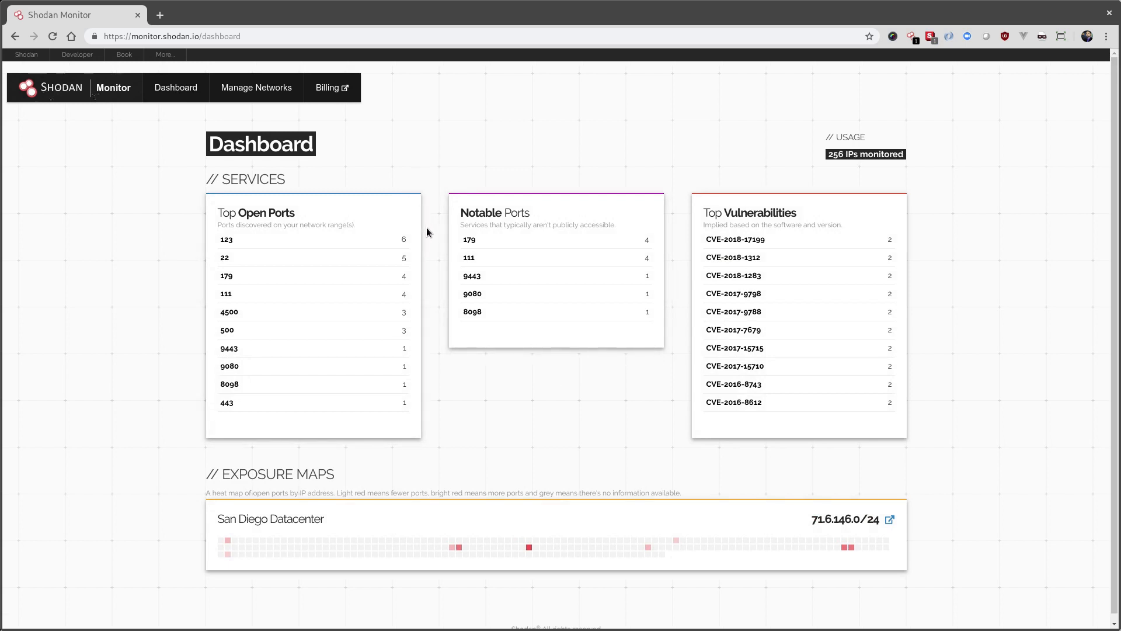
mouse_move(454, 374)
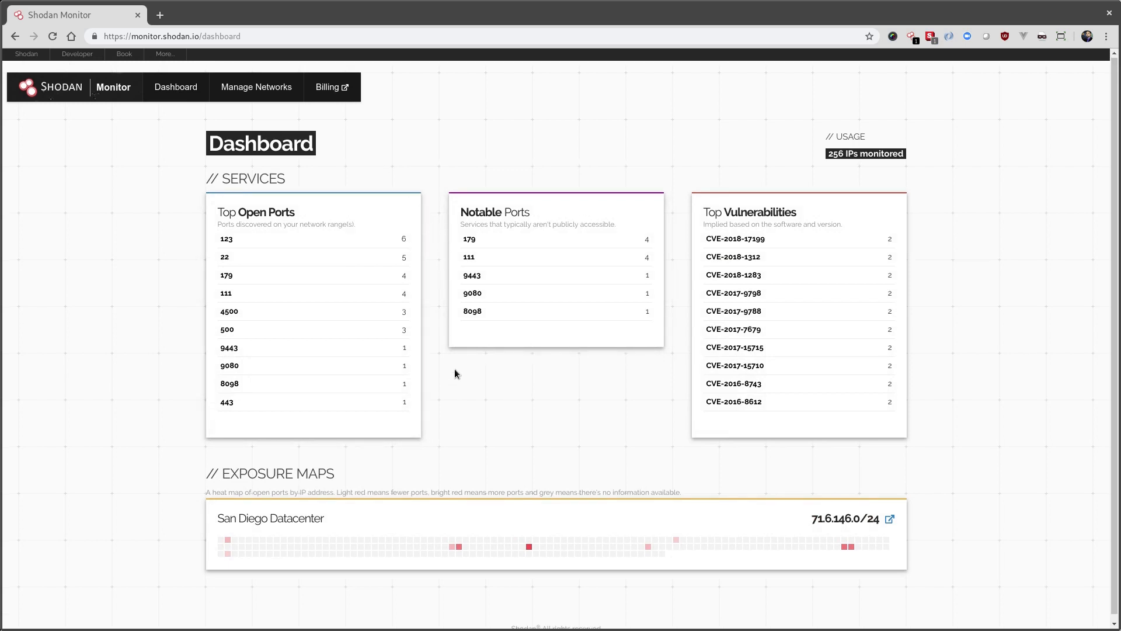
scroll("down", 3)
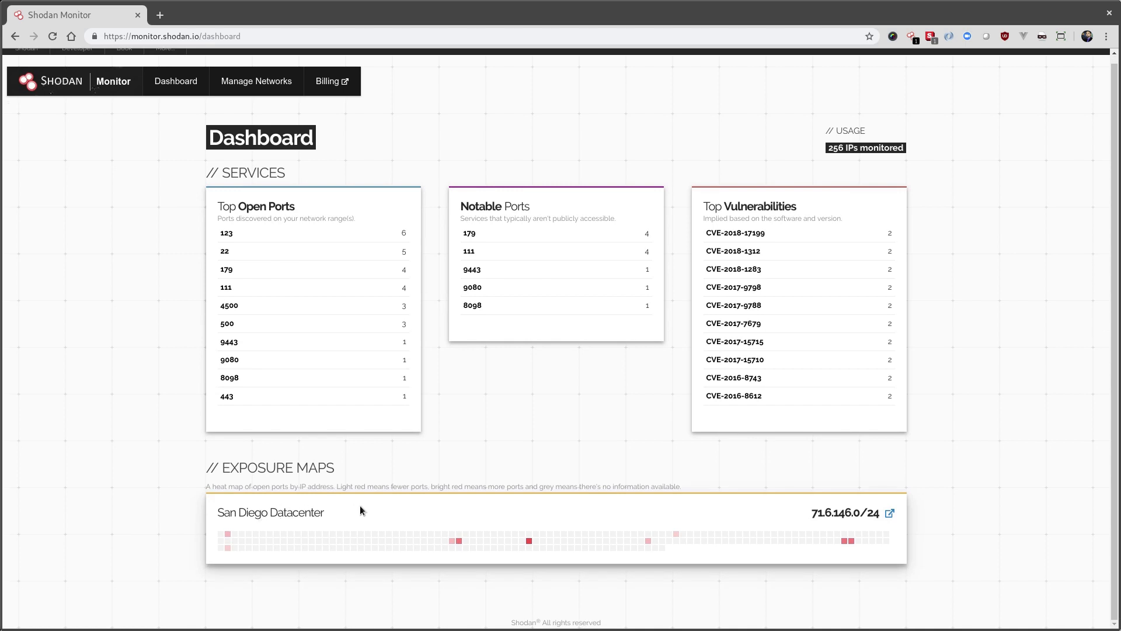
mouse_move(372, 514)
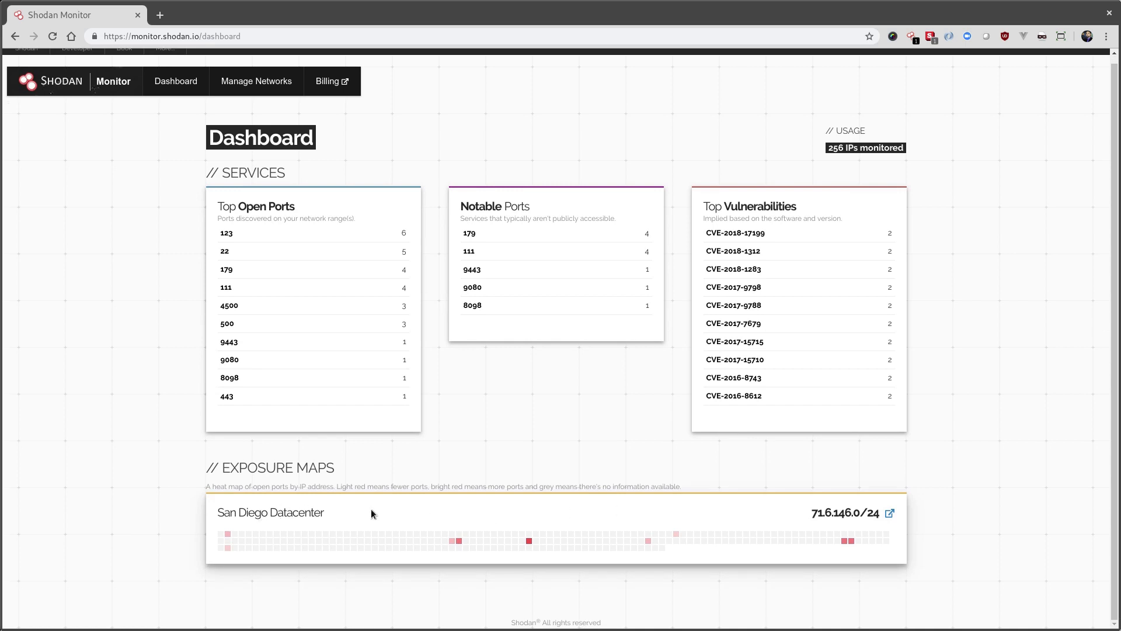
mouse_move(272, 534)
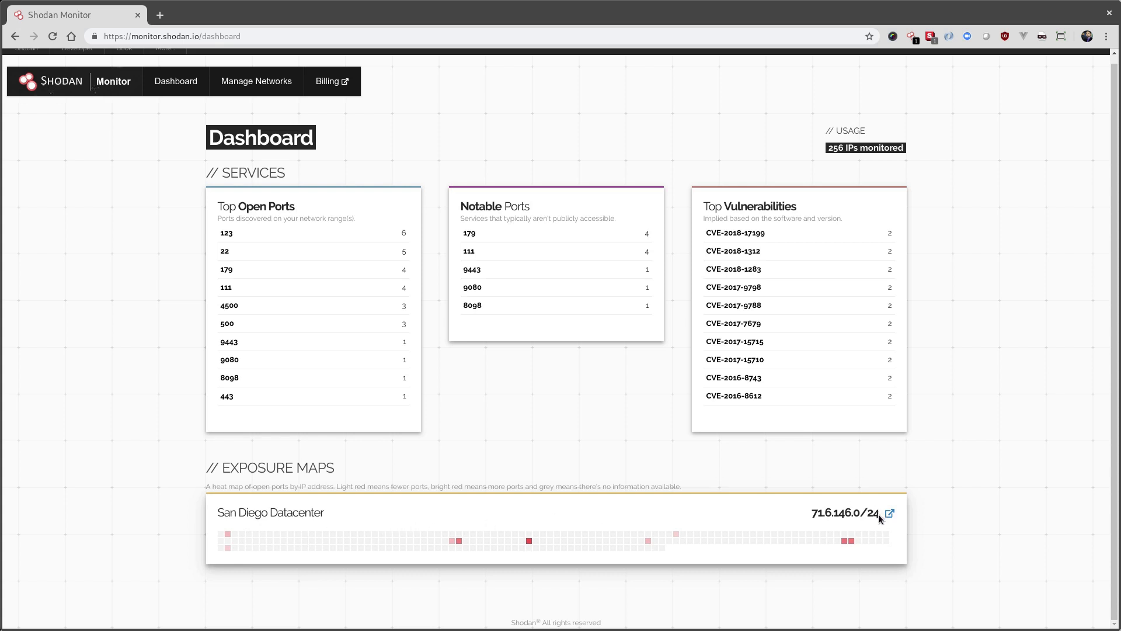
mouse_move(235, 538)
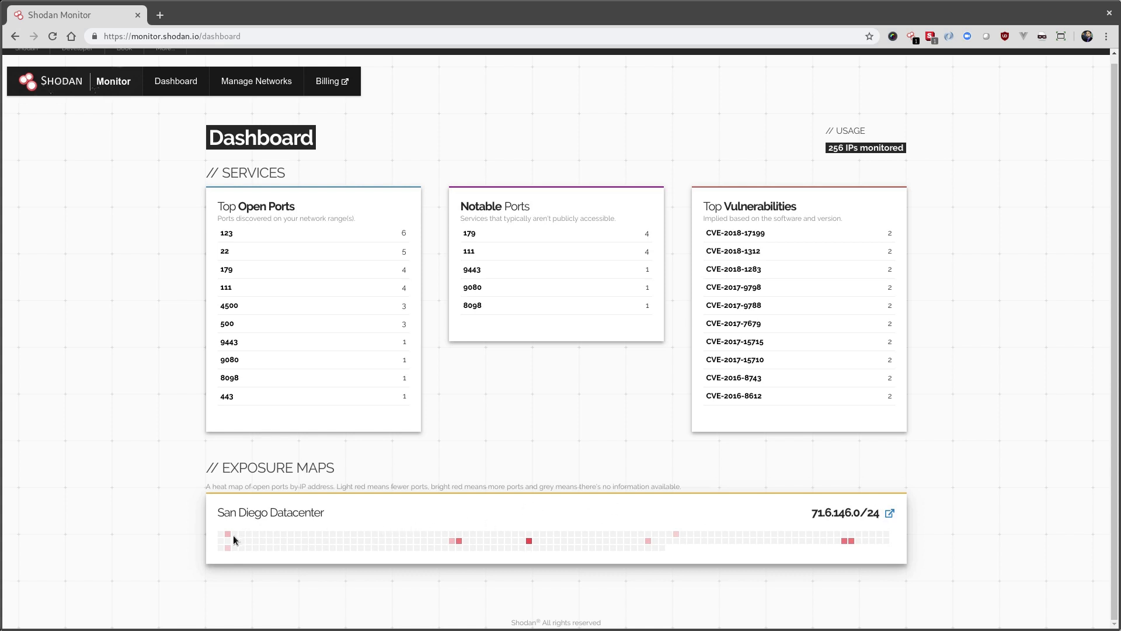
mouse_move(580, 517)
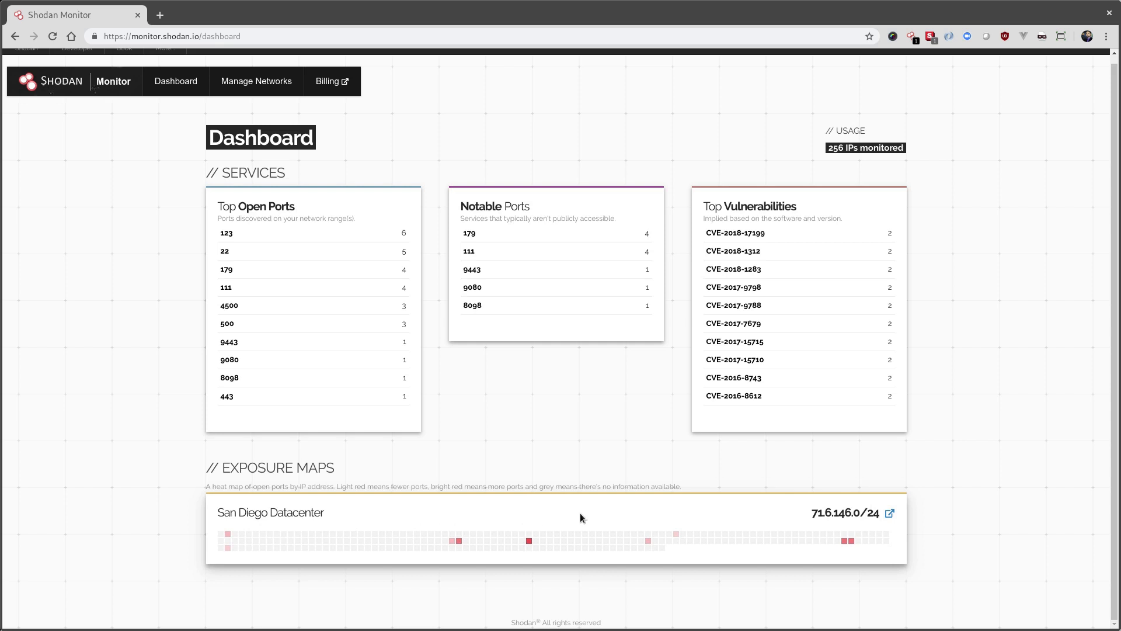
mouse_move(233, 537)
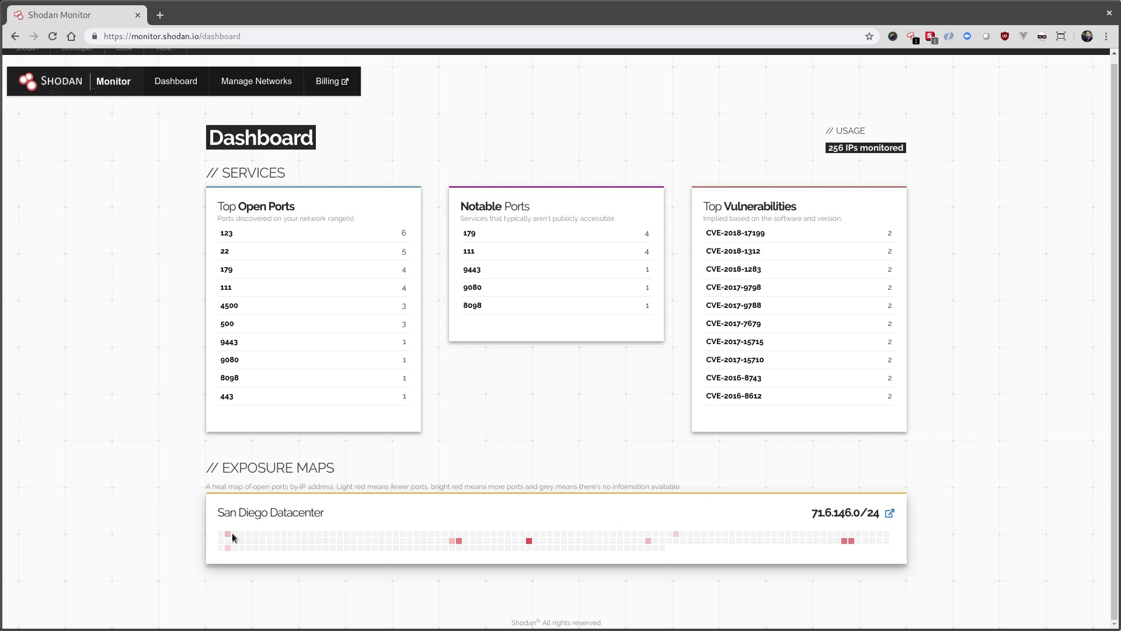
mouse_move(228, 536)
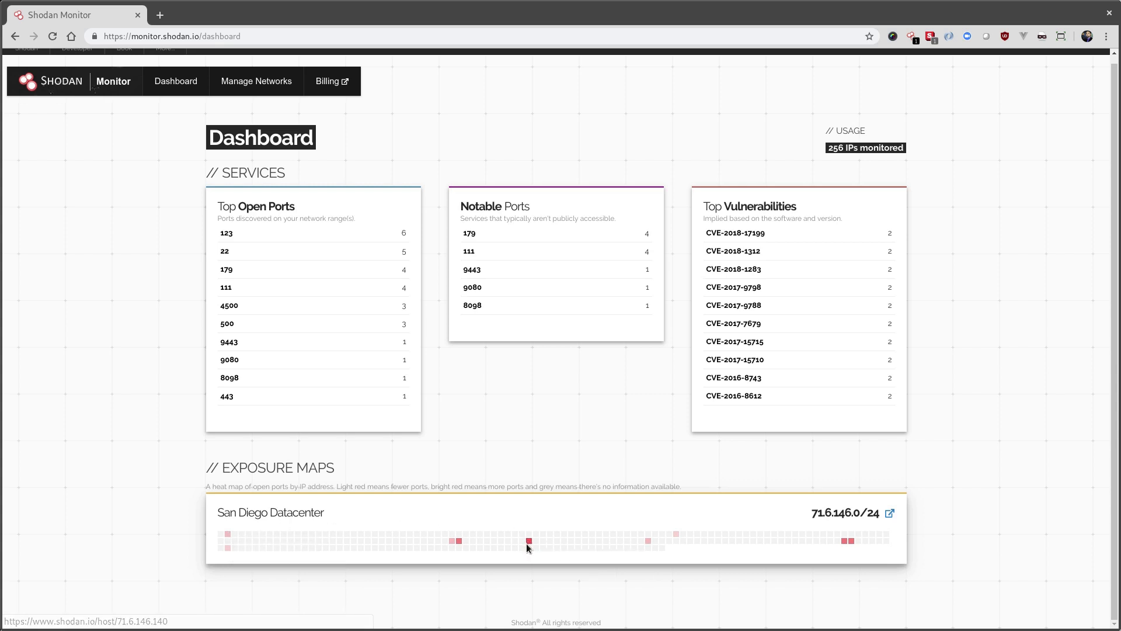
mouse_move(528, 541)
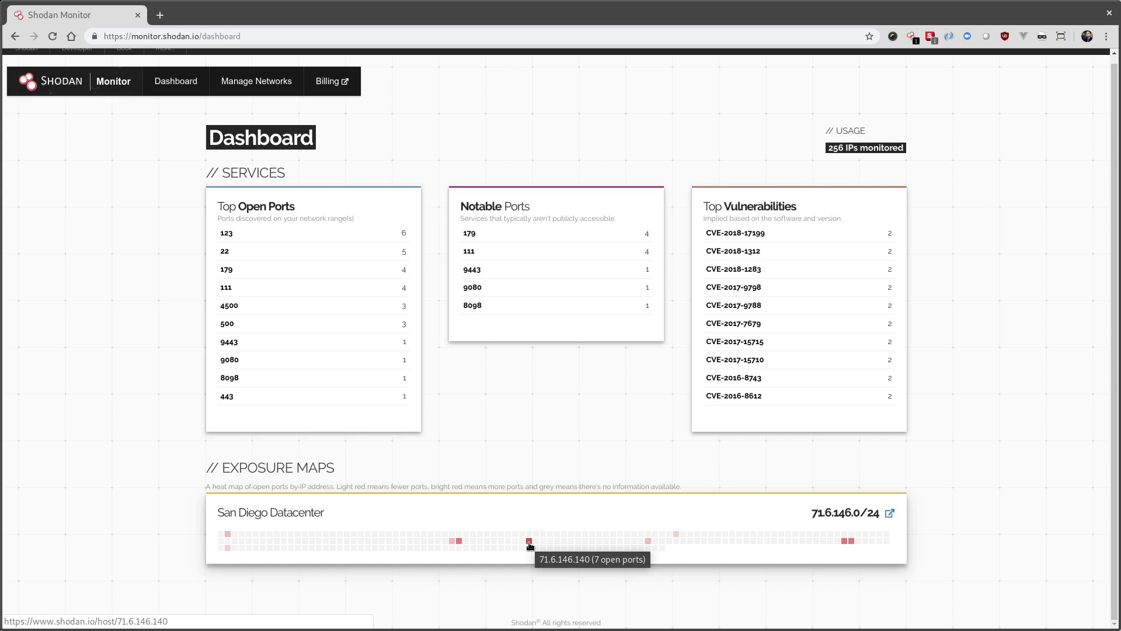
- View the Shodan host page for the most exposed host 71.6.146.140 from the exposure map
left_click(528, 541)
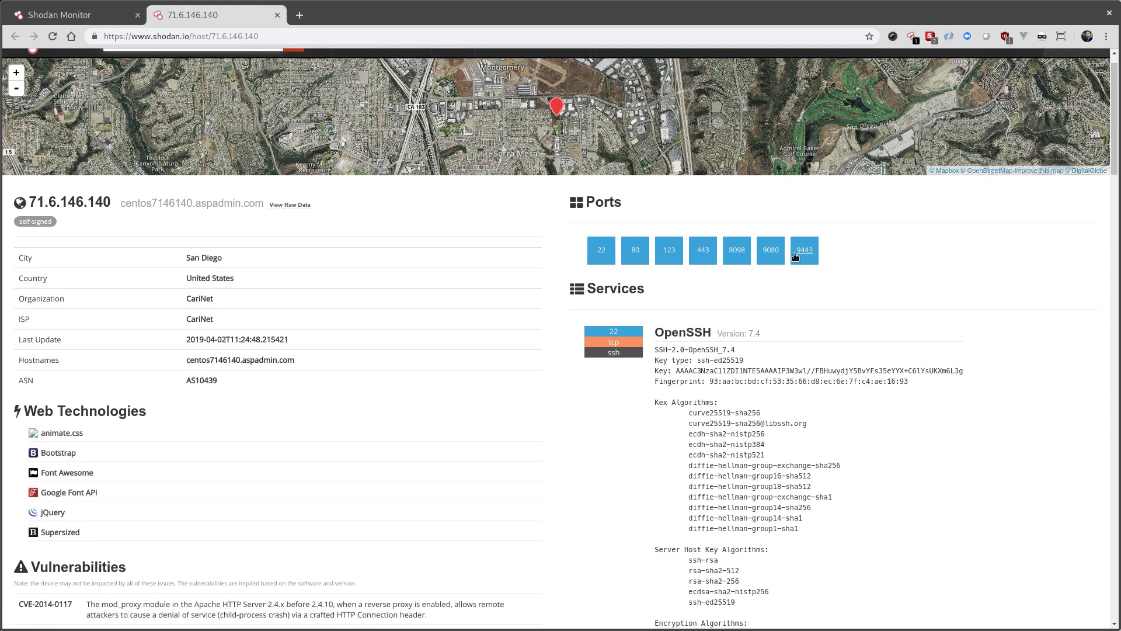
mouse_move(295, 176)
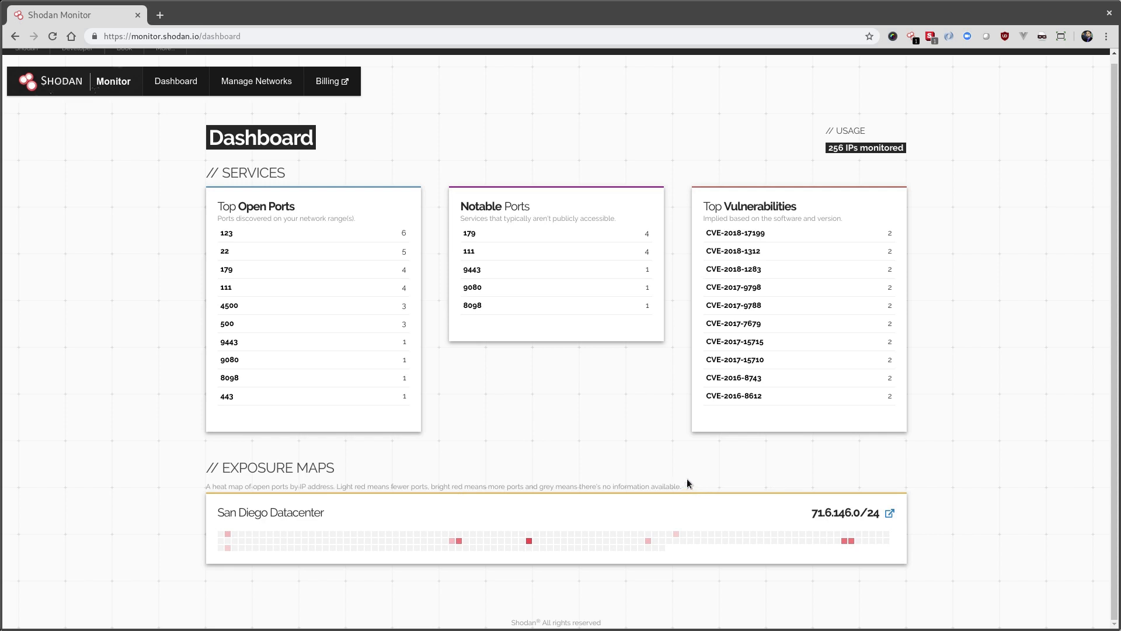
mouse_move(682, 488)
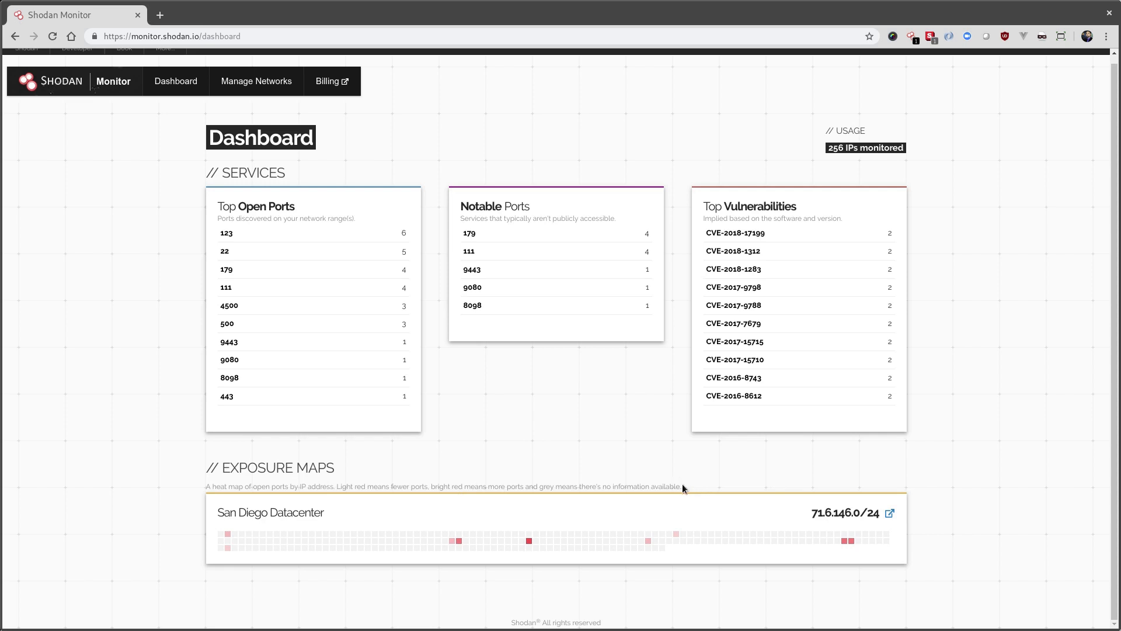
mouse_move(500, 486)
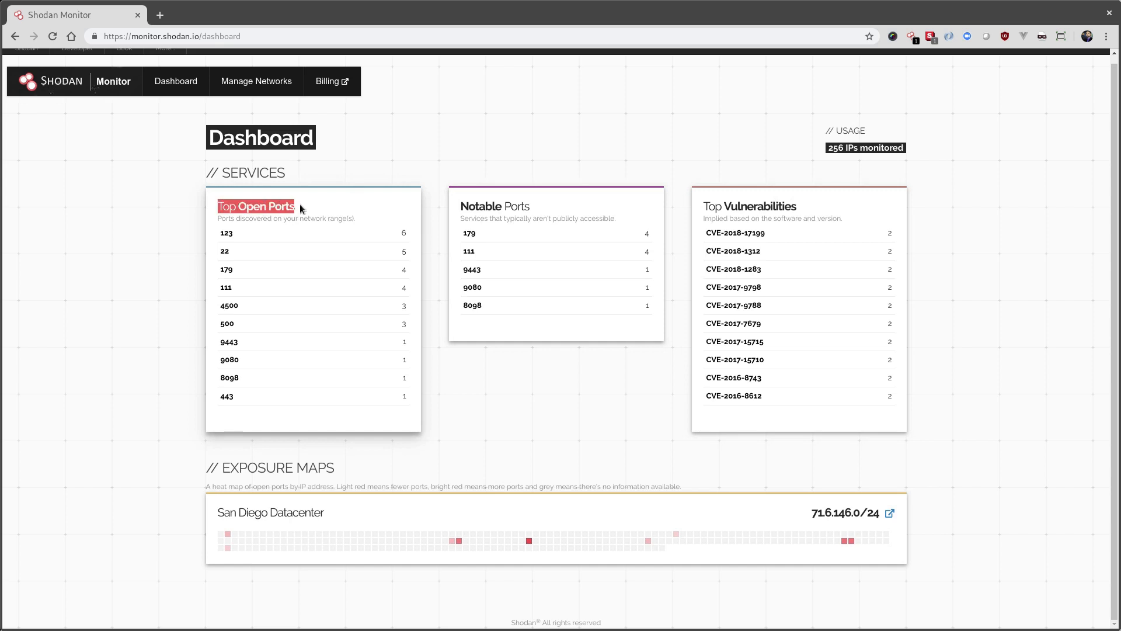
mouse_move(231, 239)
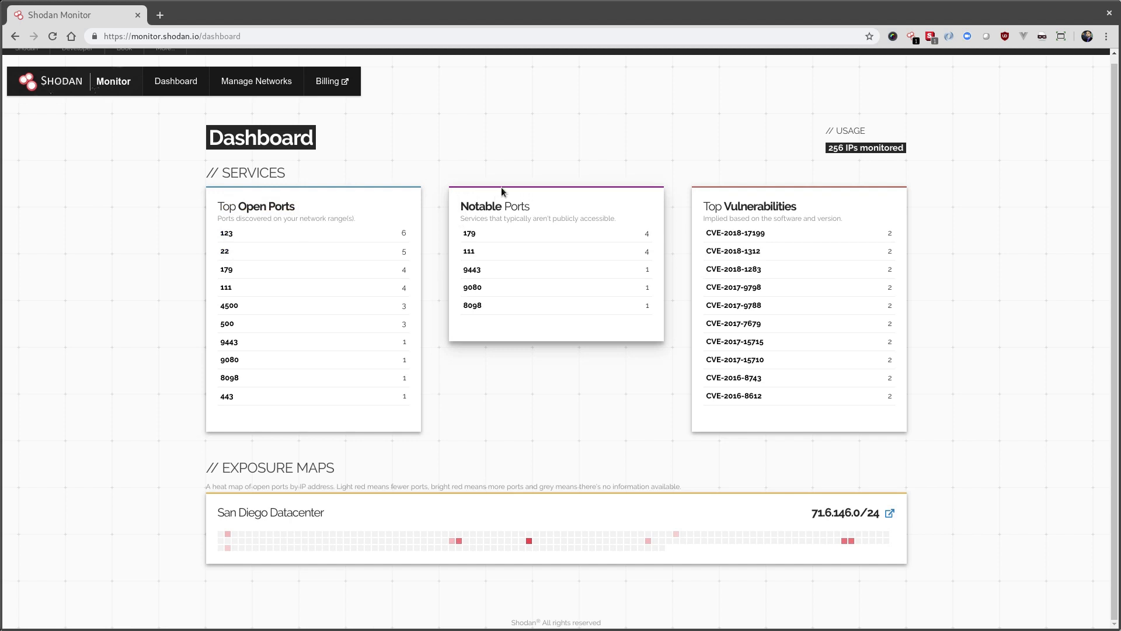
mouse_move(597, 202)
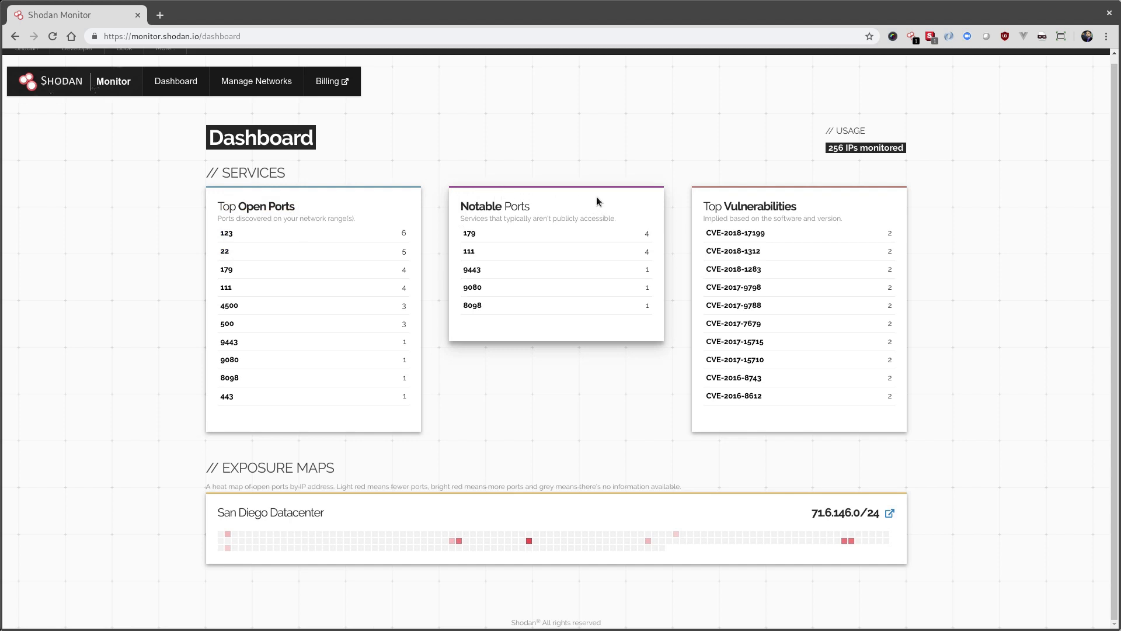
mouse_move(601, 198)
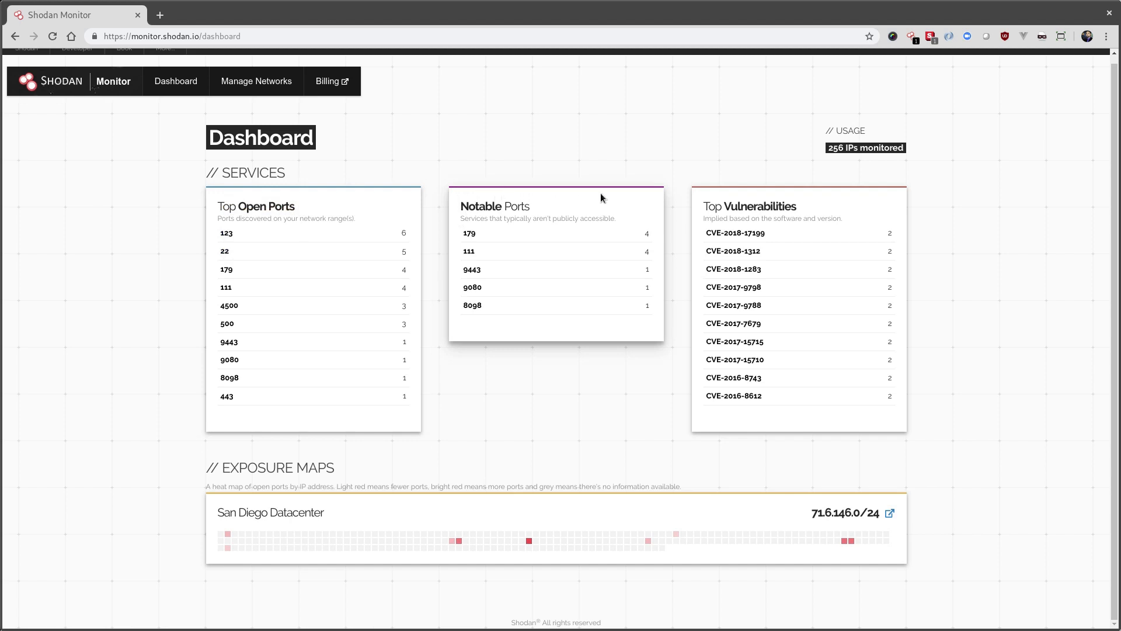
mouse_move(565, 209)
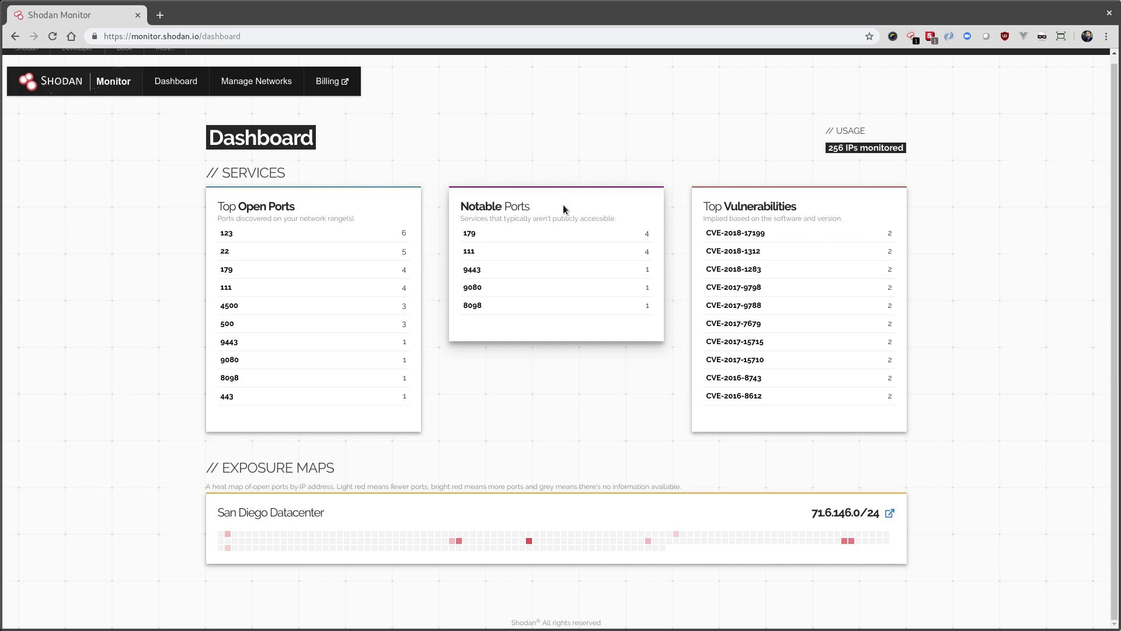
mouse_move(485, 323)
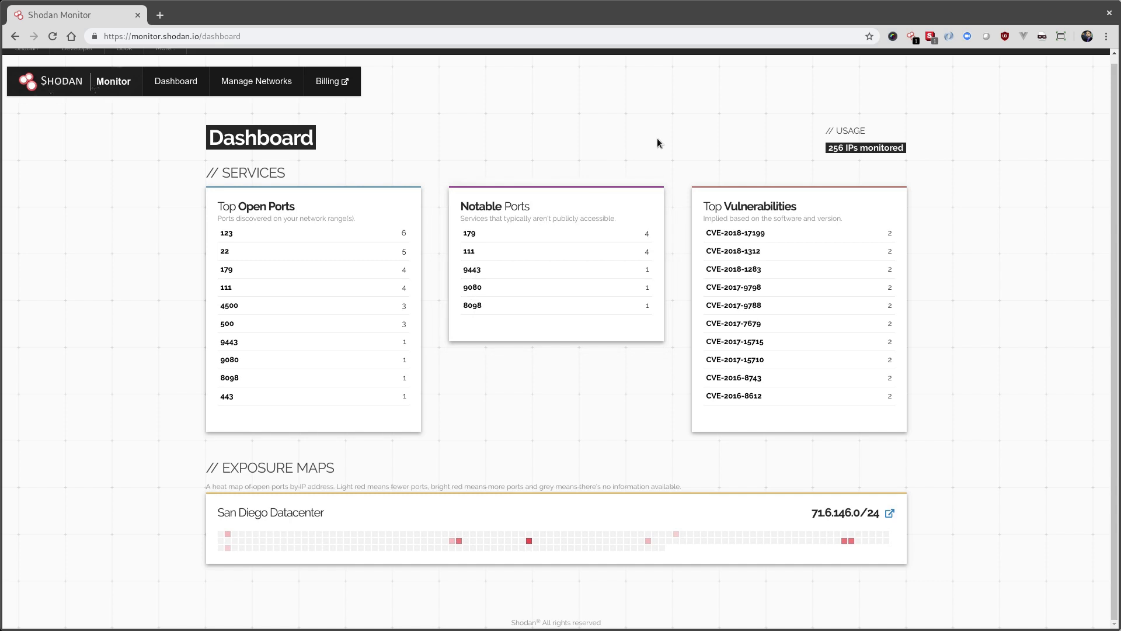
mouse_move(675, 208)
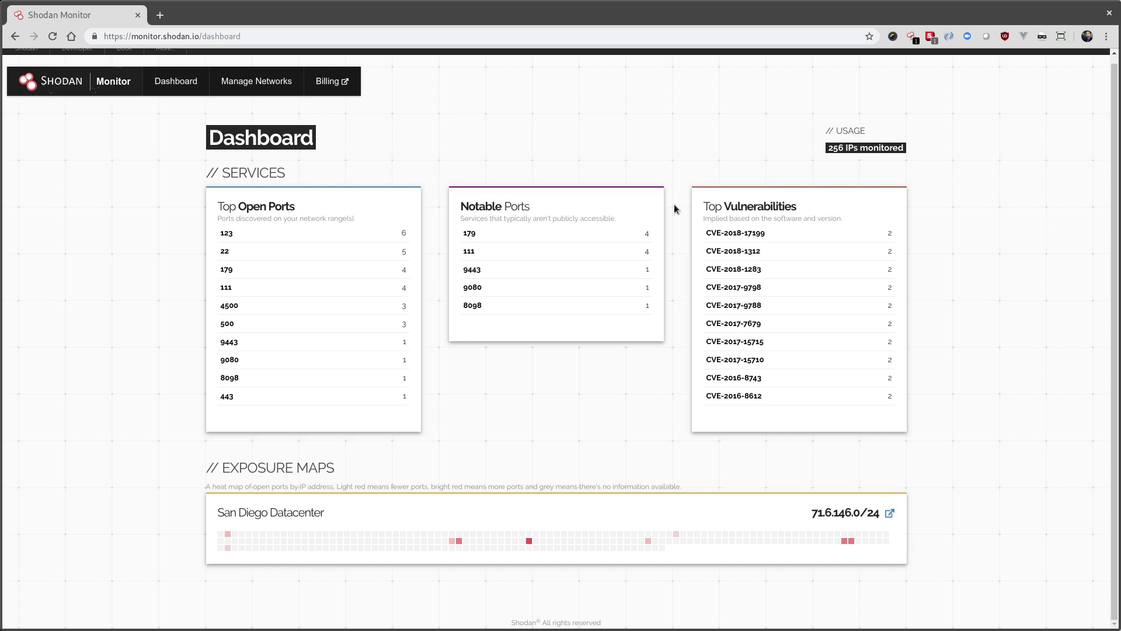
mouse_move(709, 159)
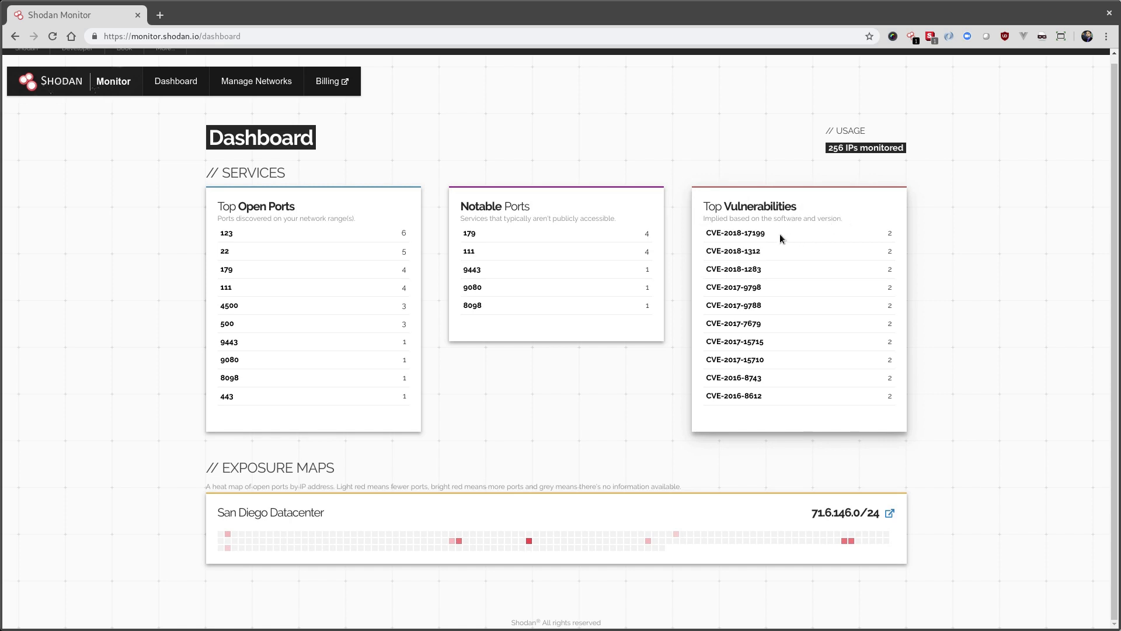
mouse_move(792, 313)
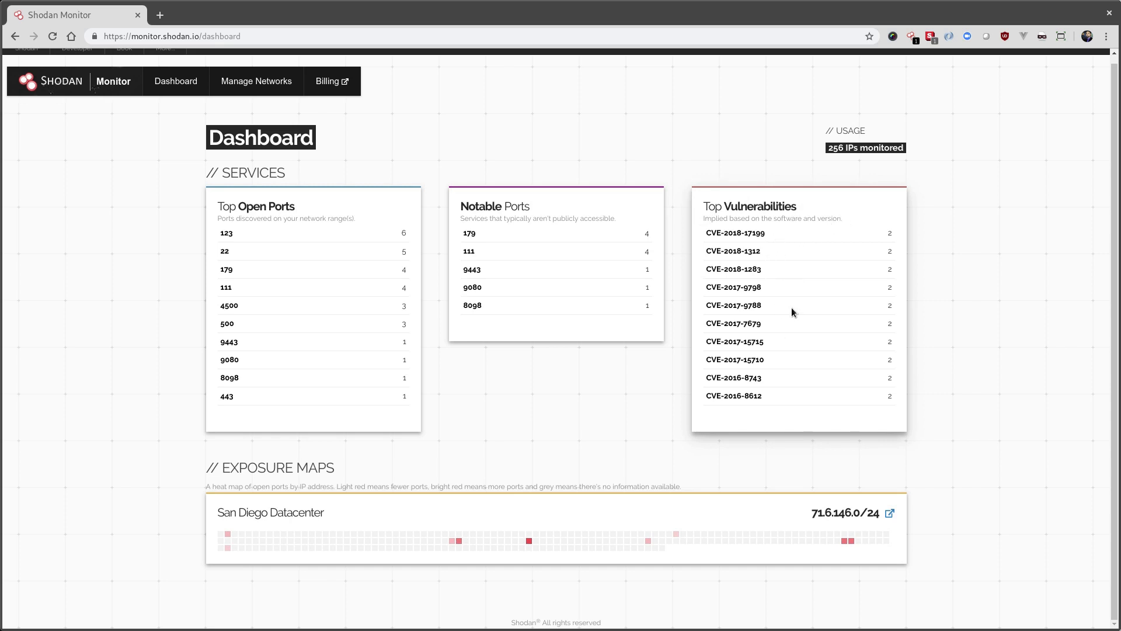
mouse_move(780, 247)
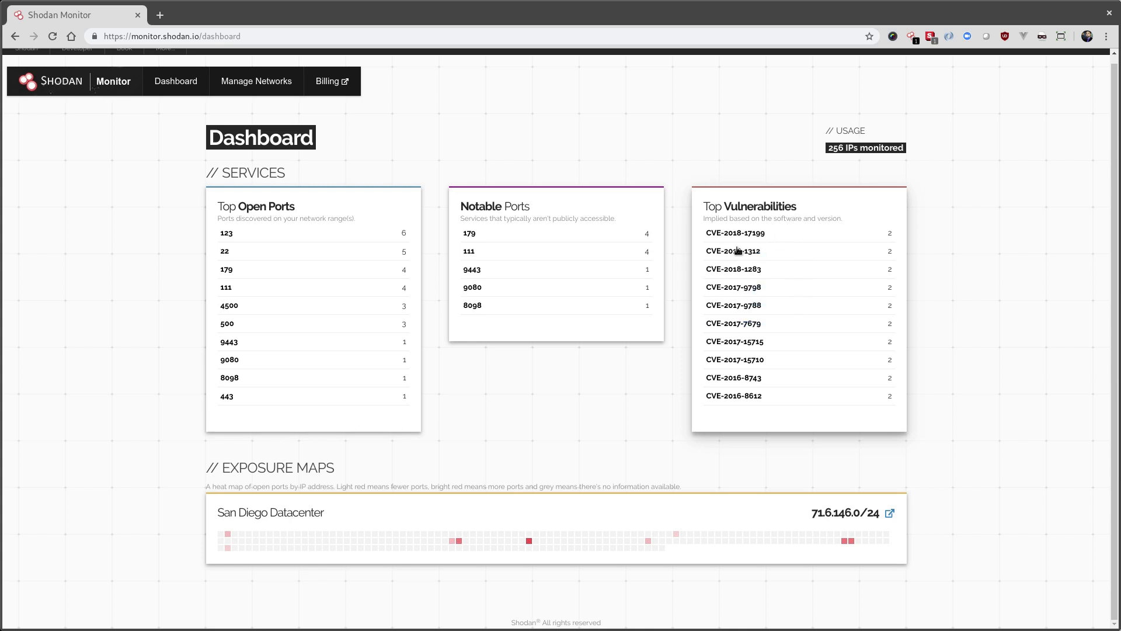
- Go to the Manage Networks list showing San Diego Datacenter
left_click(256, 80)
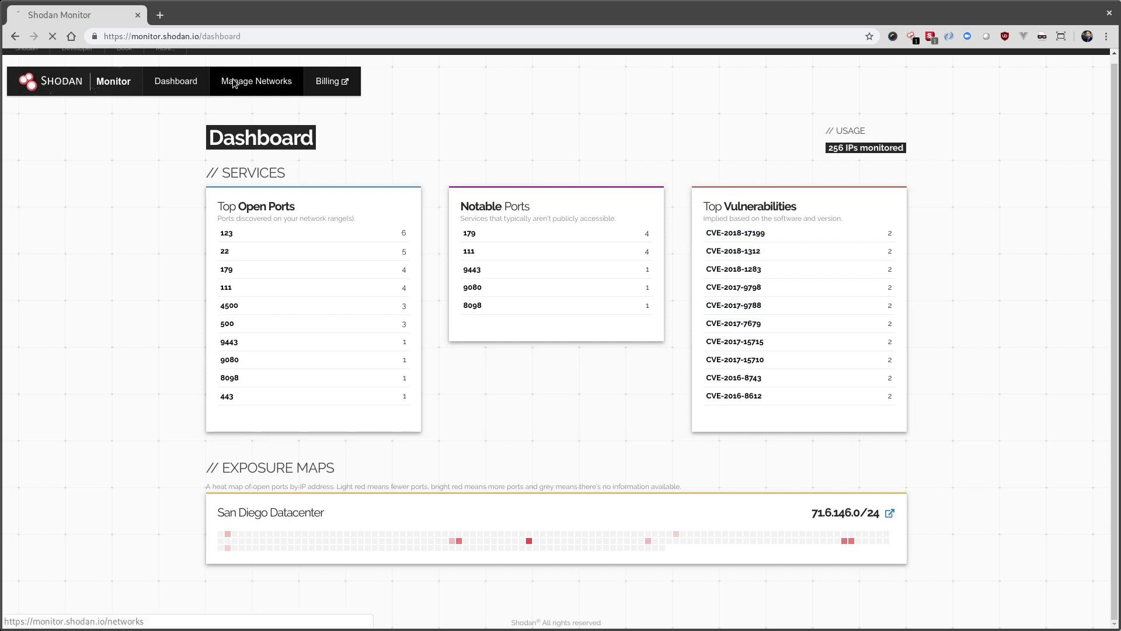
left_click(256, 81)
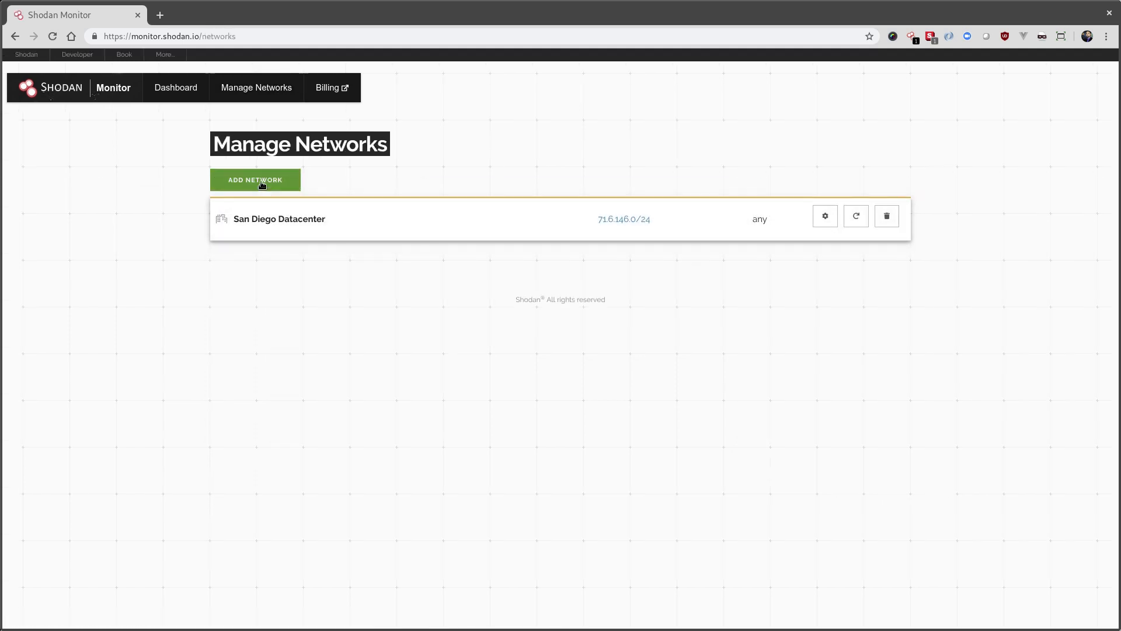
- Add a Chicago Datacenter network for 198.20.69.0/24 and 198.20.70.0/24 with the uncommon trigger
left_click(256, 180)
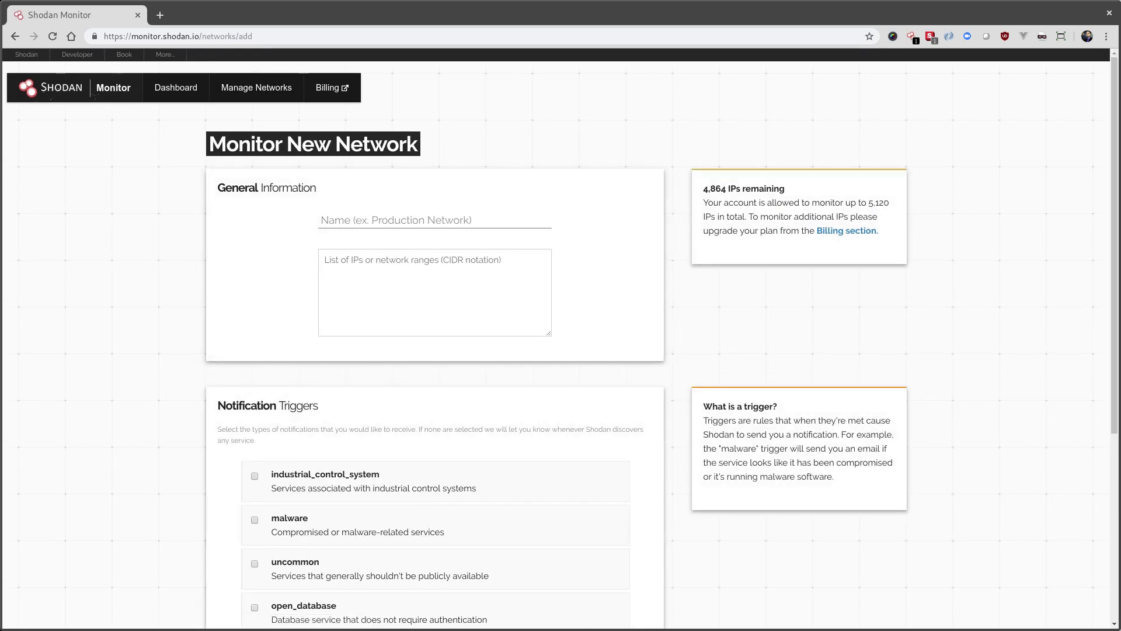
left_click(434, 220)
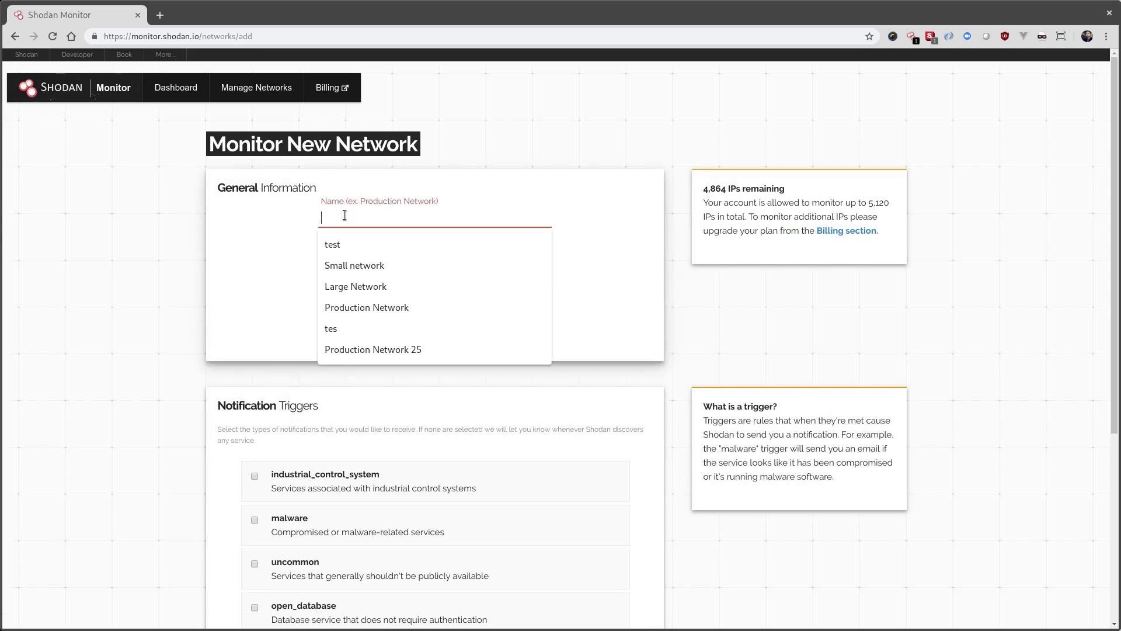
type("Chicago Datacenter")
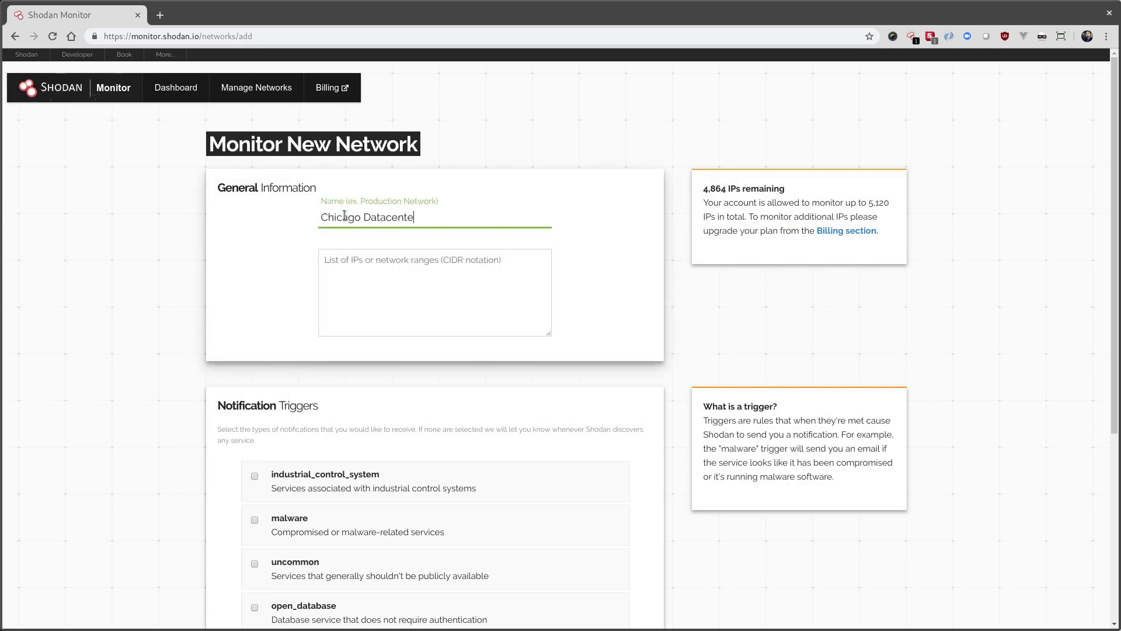
type("198.20.69.0/24")
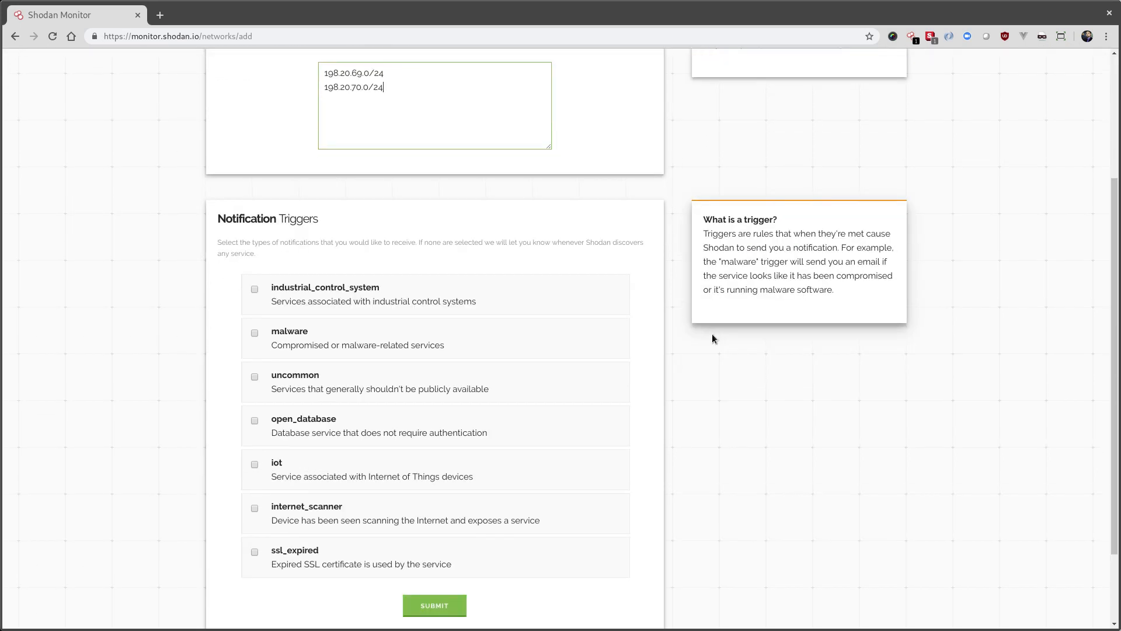
left_click(254, 346)
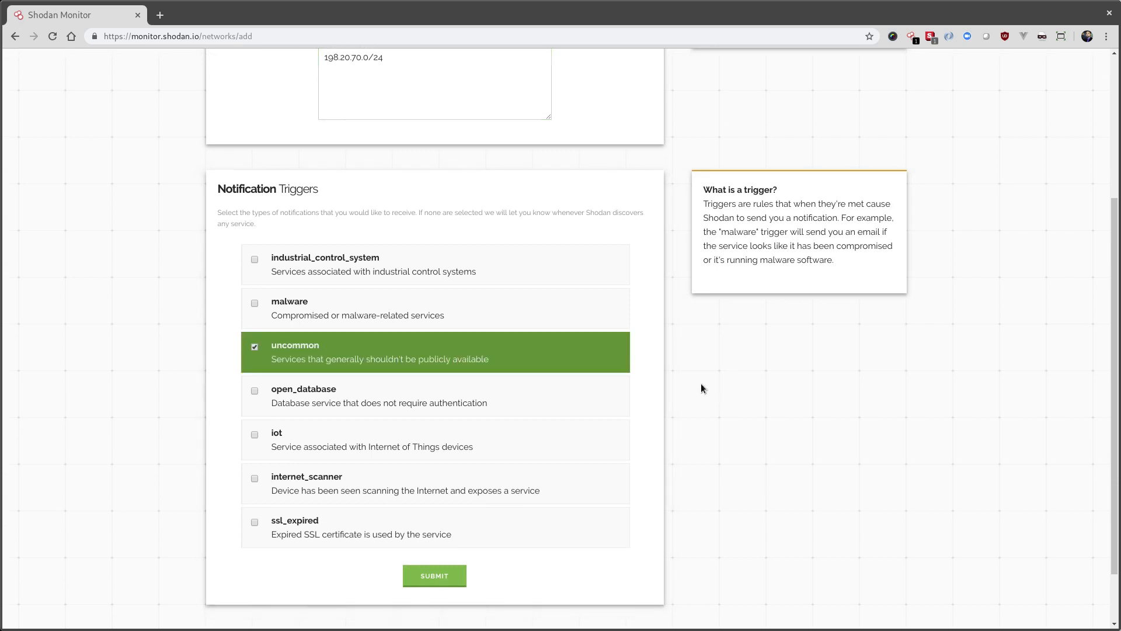
scroll("down", 3)
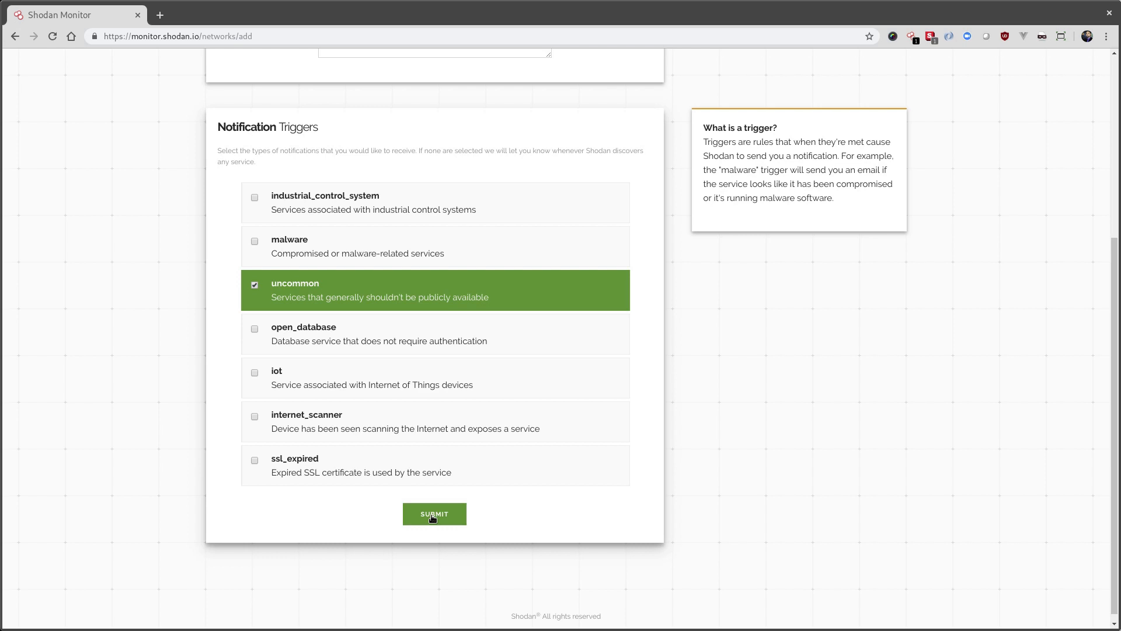
left_click(434, 514)
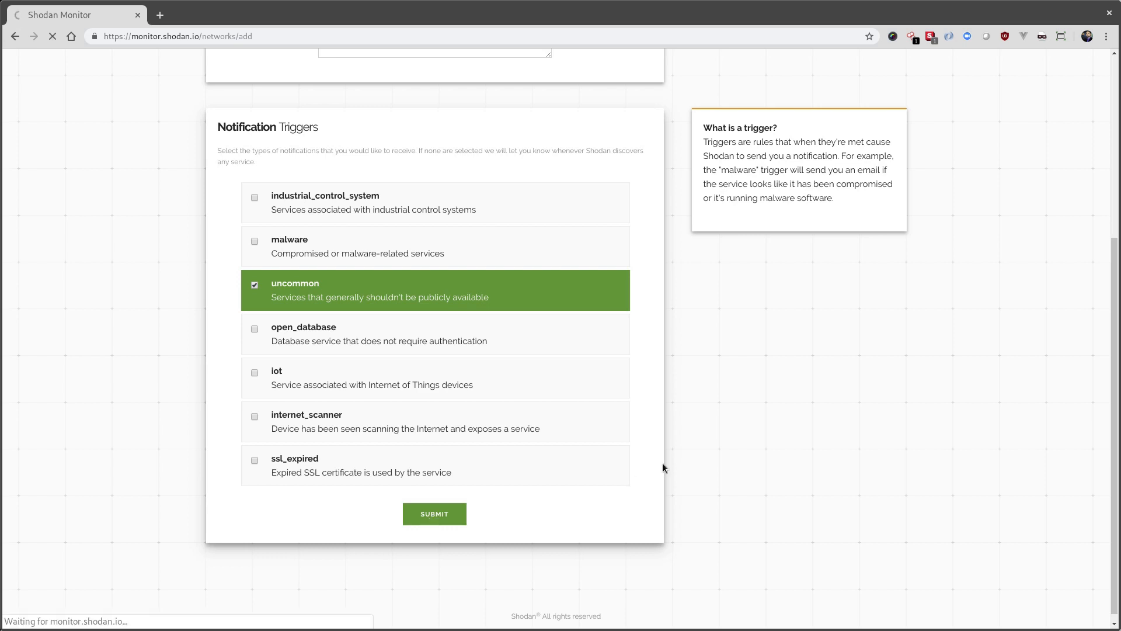
left_click(435, 514)
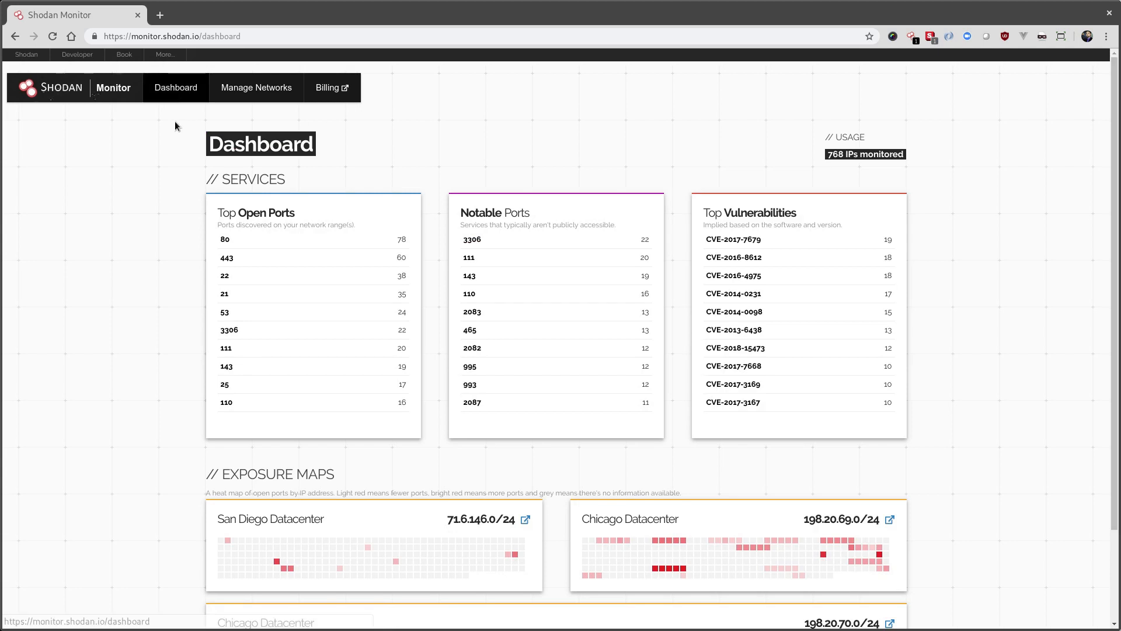
mouse_move(919, 116)
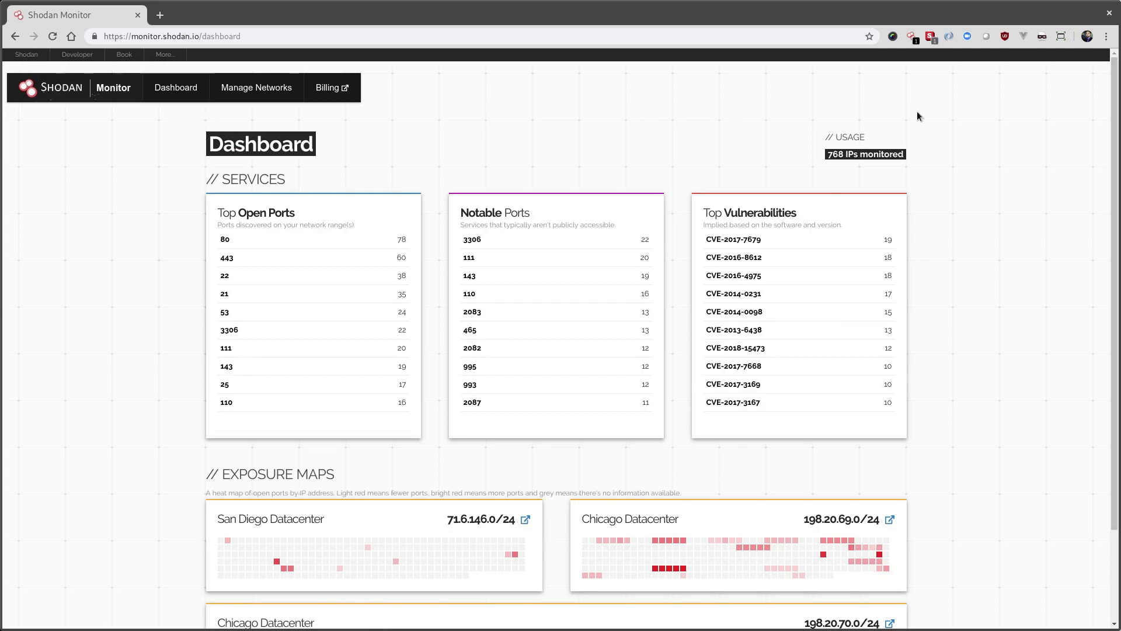
scroll("down", 3)
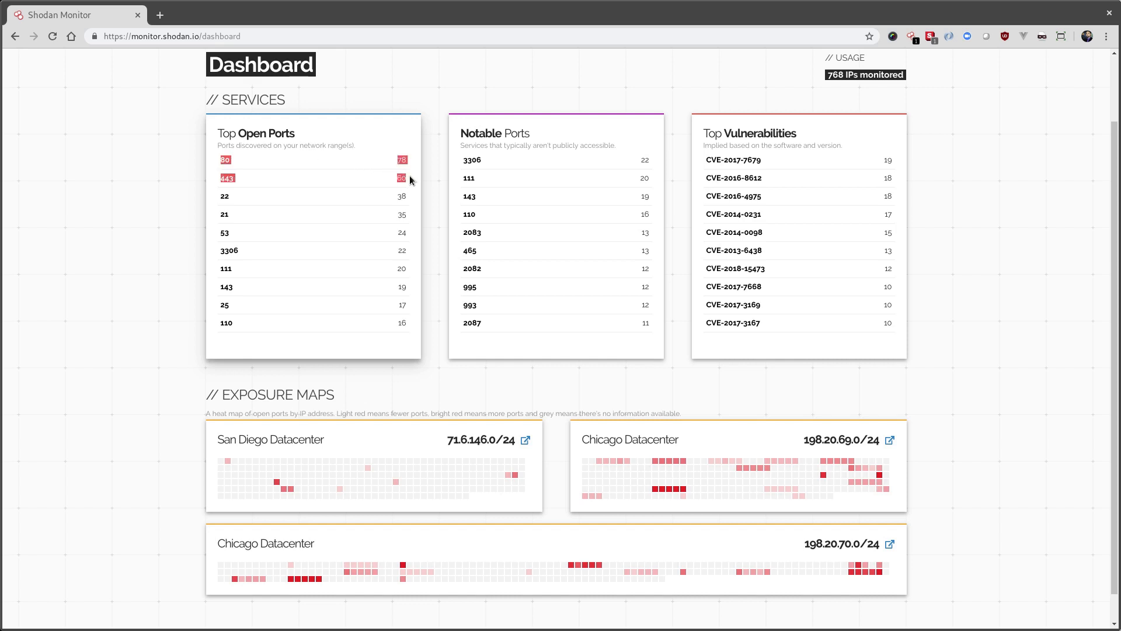
mouse_move(457, 160)
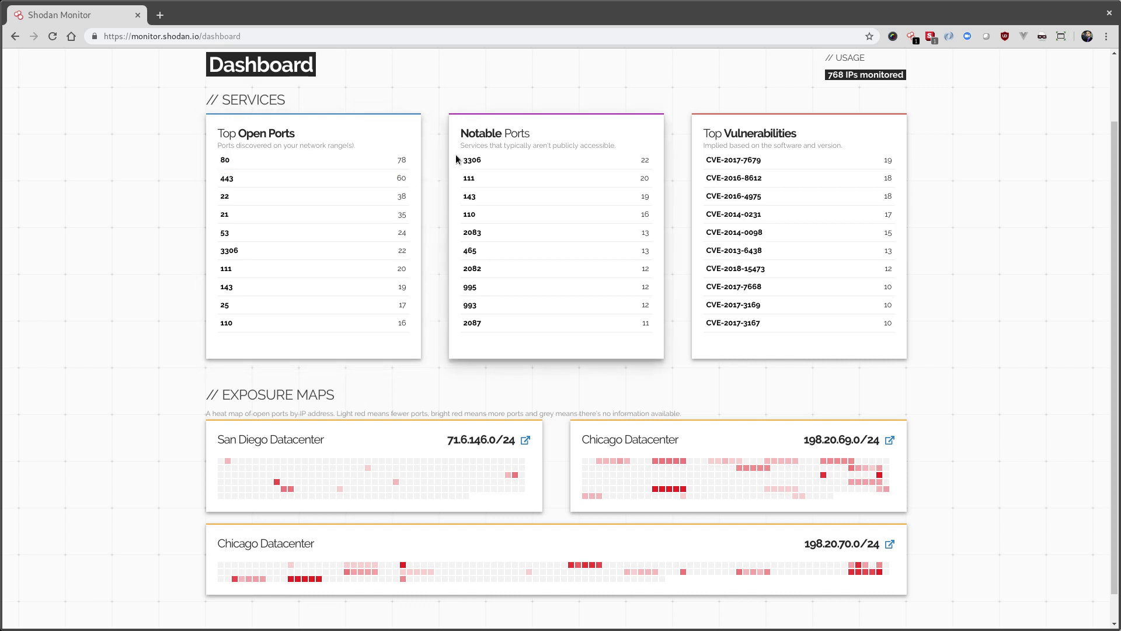
mouse_move(497, 165)
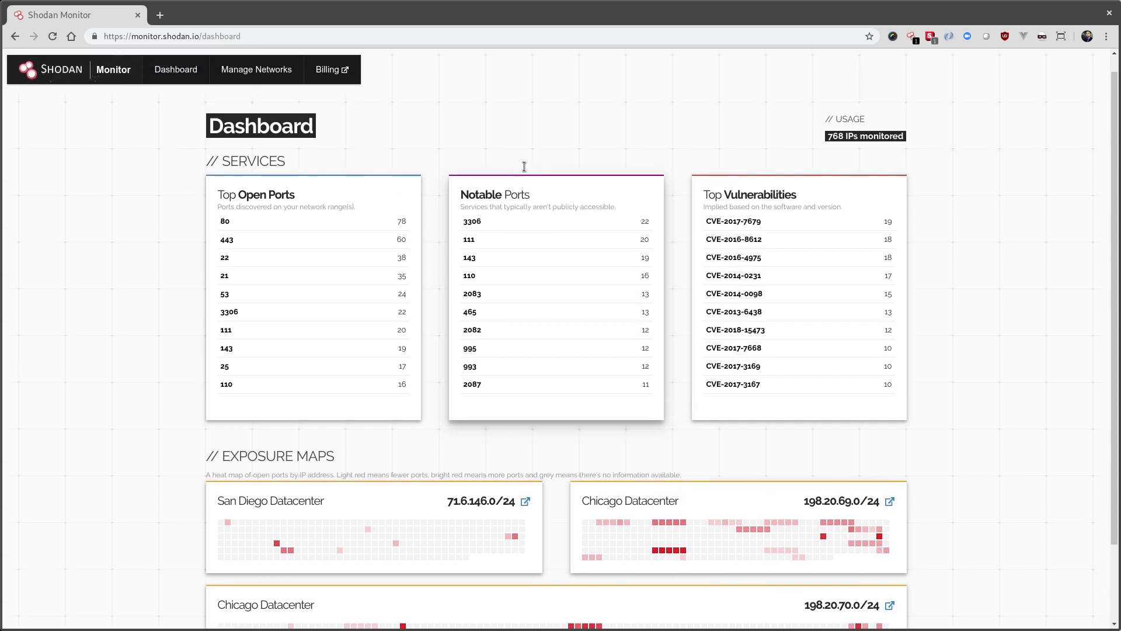
- Add a Public Website network for 216.117.2.180 with the uncommon trigger
left_click(256, 88)
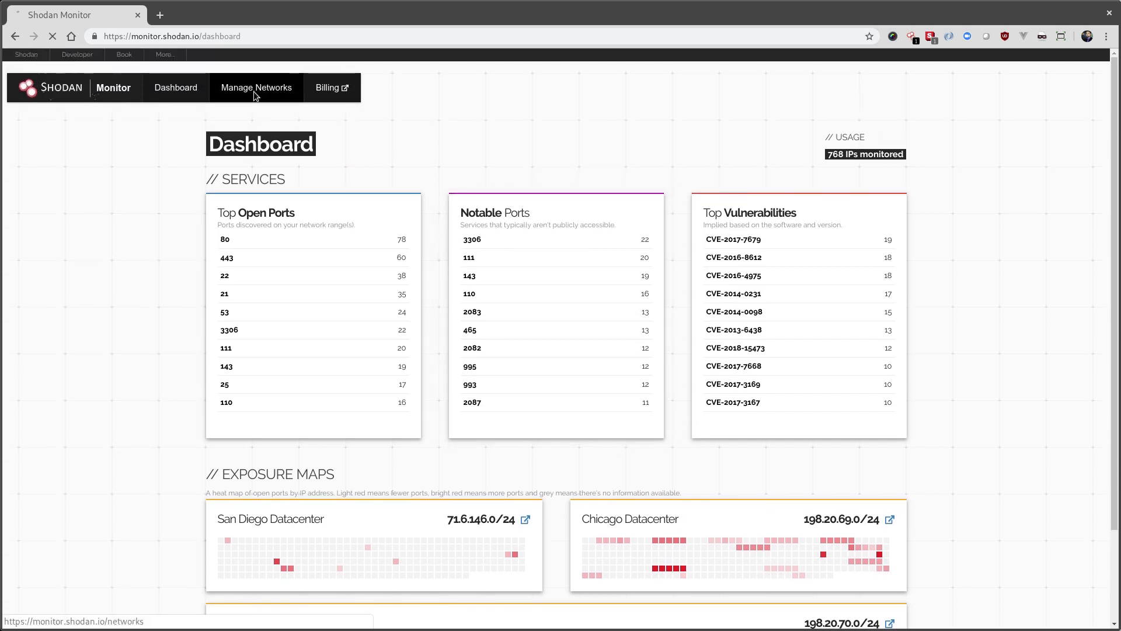
left_click(256, 87)
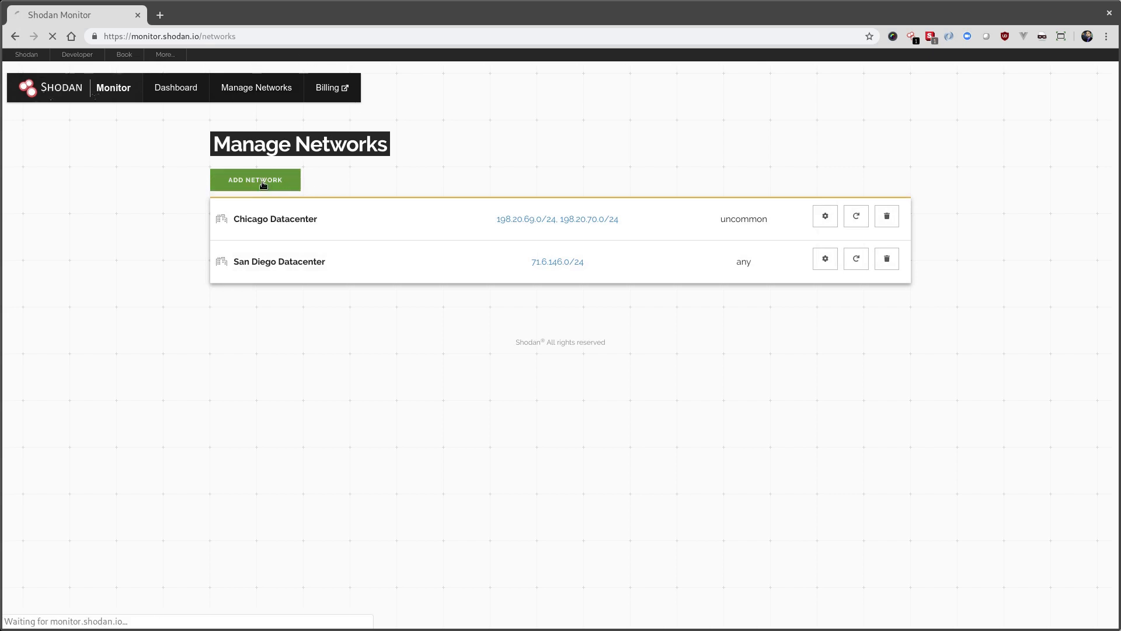
left_click(255, 180)
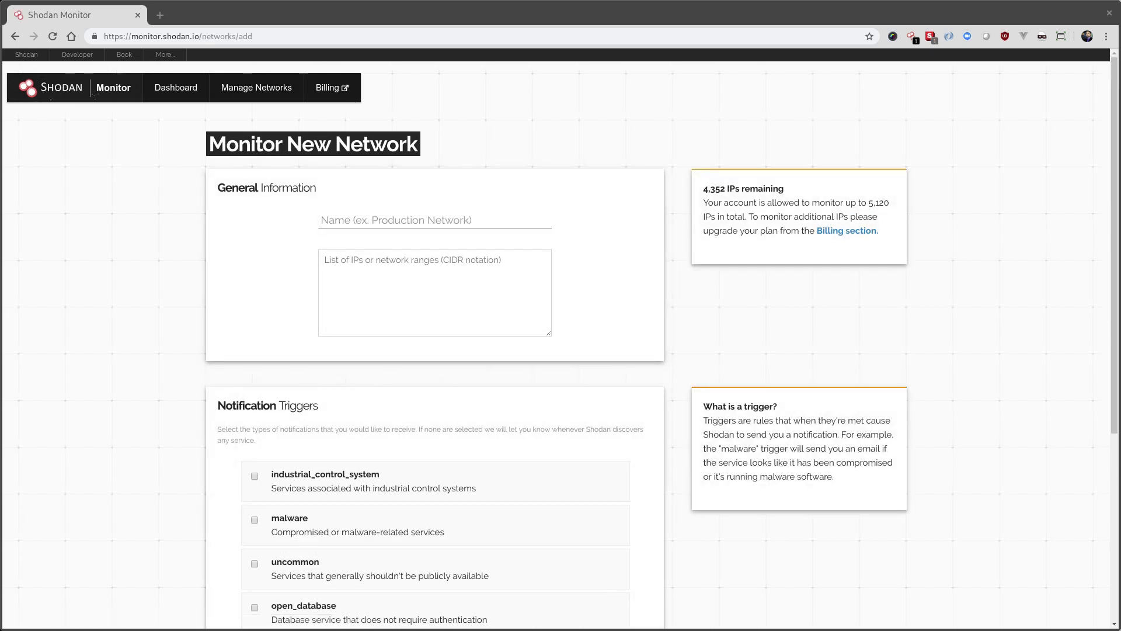
left_click(435, 219)
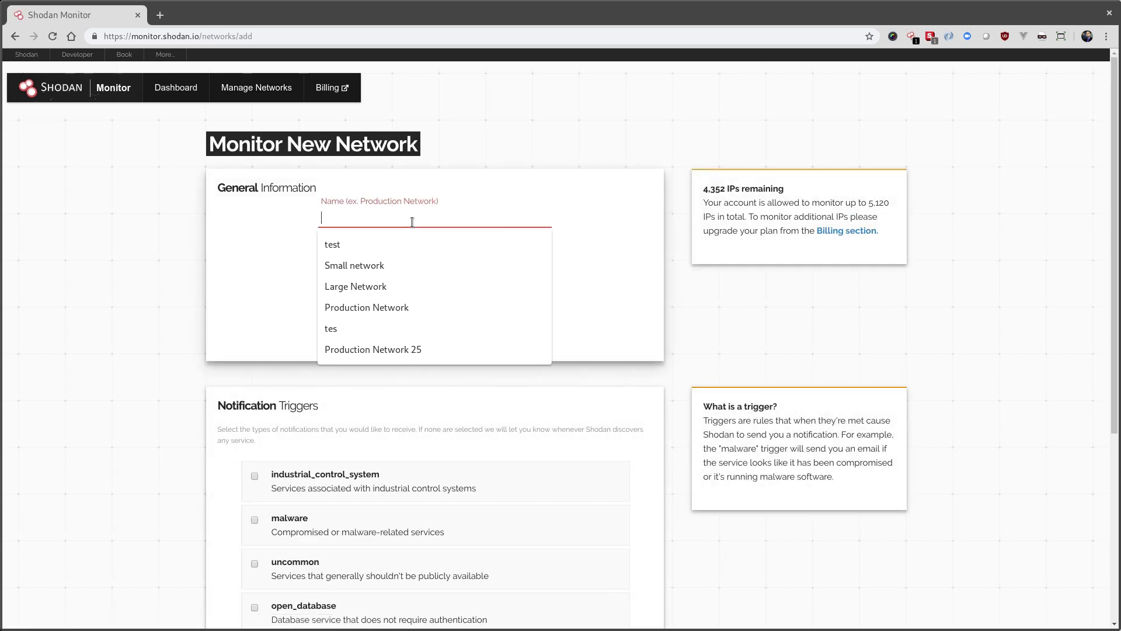
type("Public Website")
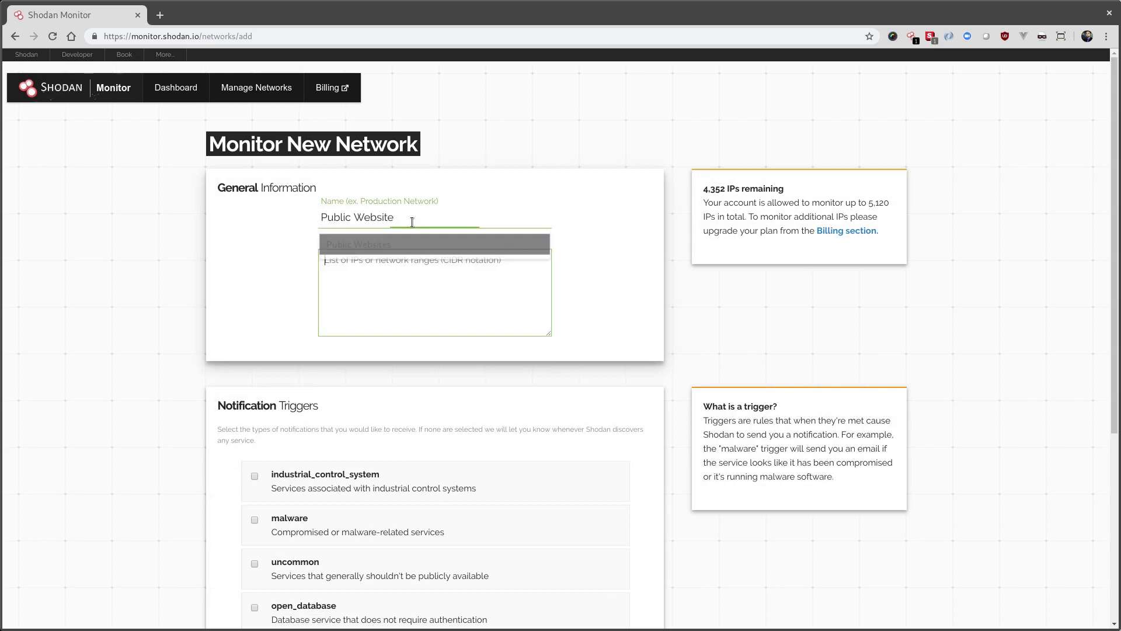
type("216.117.2.180")
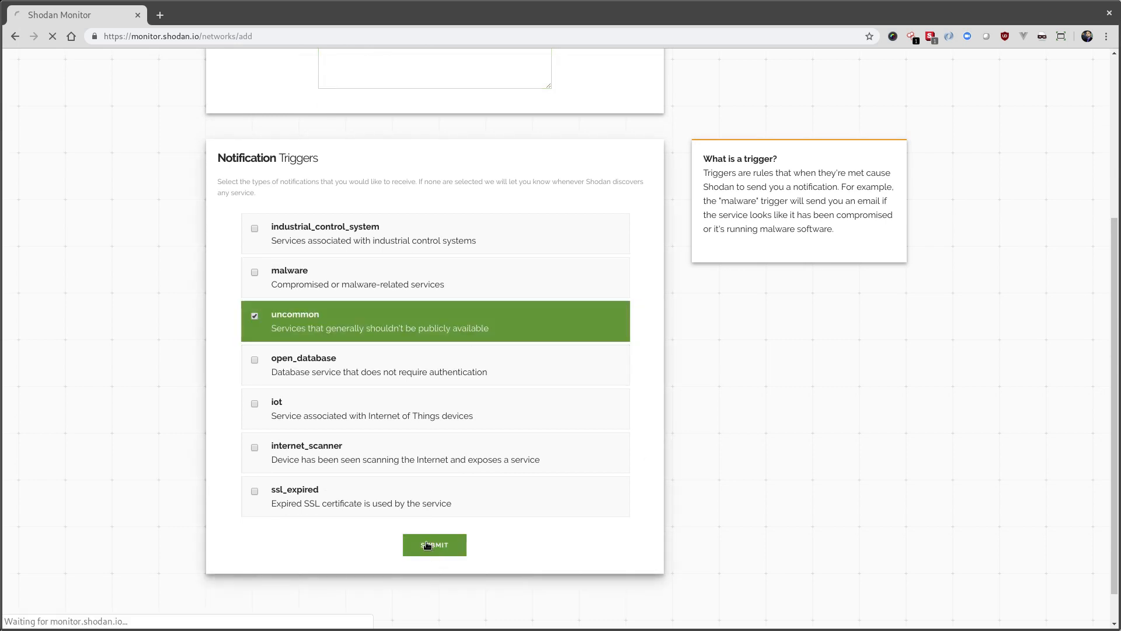
left_click(433, 545)
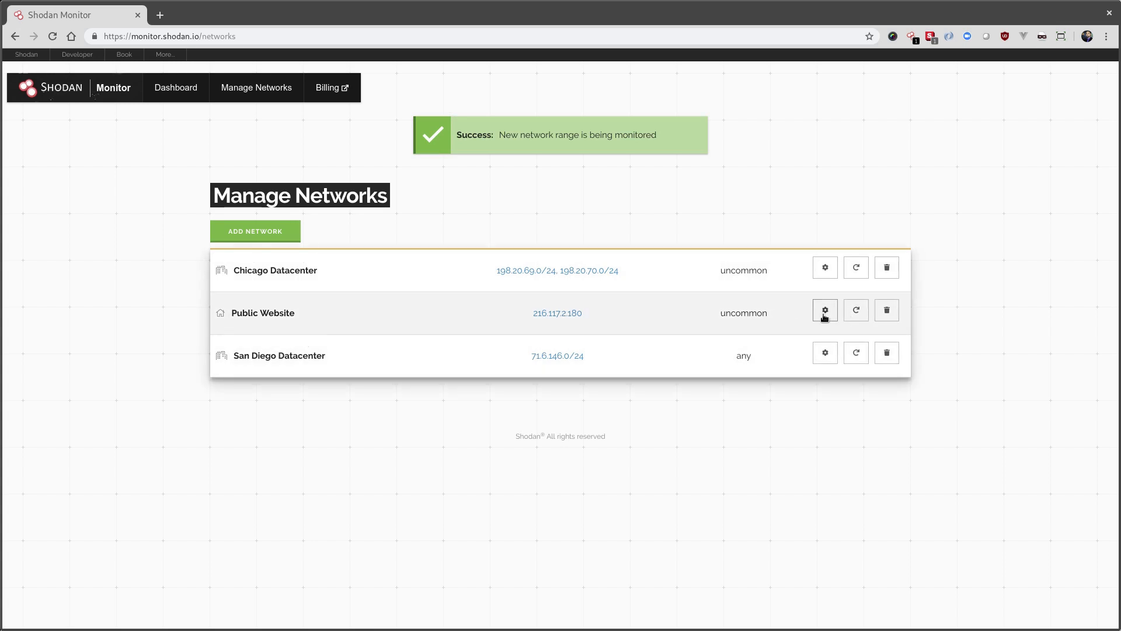
- Add the ssl_expired trigger to the Public Website network and save it
left_click(824, 309)
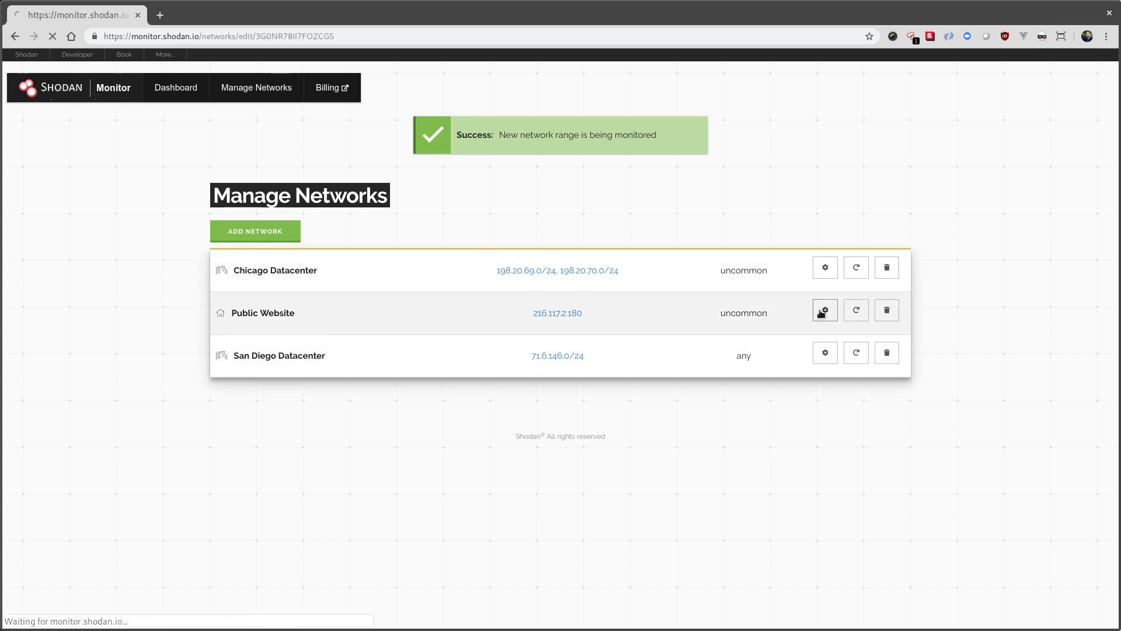
left_click(823, 311)
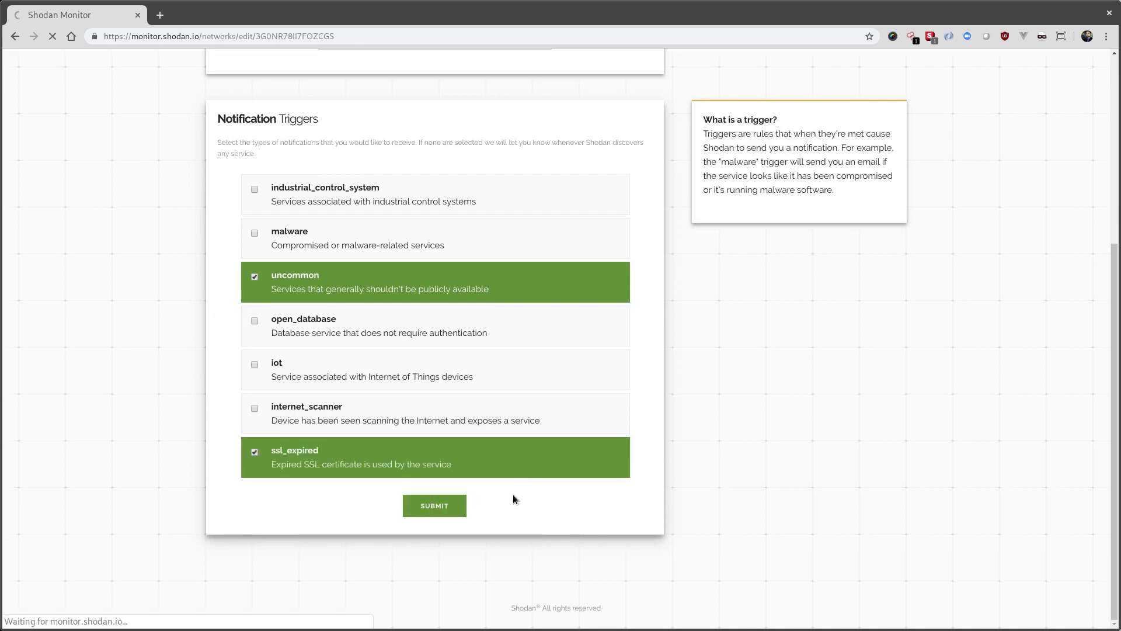
left_click(433, 505)
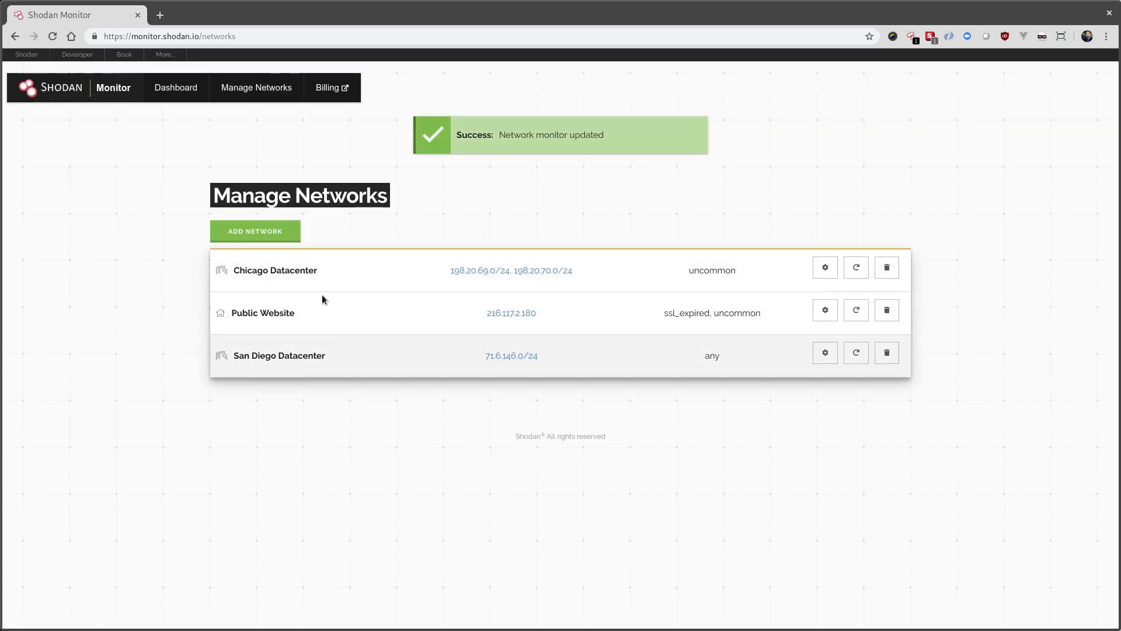
mouse_move(175, 88)
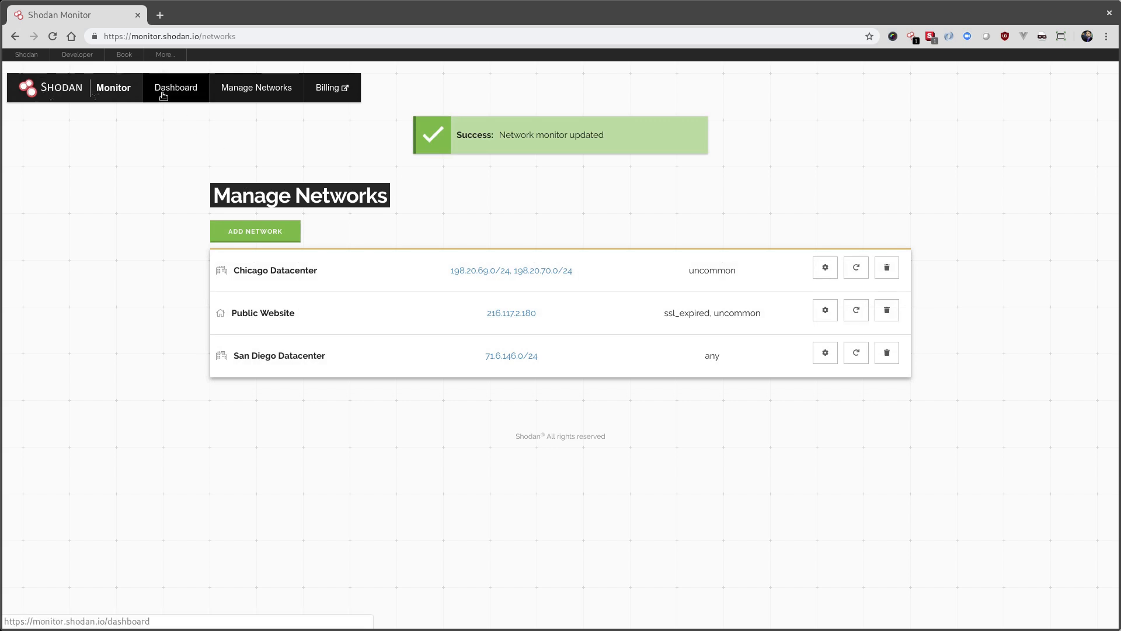
- Return to the dashboard and review usage now reporting 769 IPs monitored
left_click(175, 87)
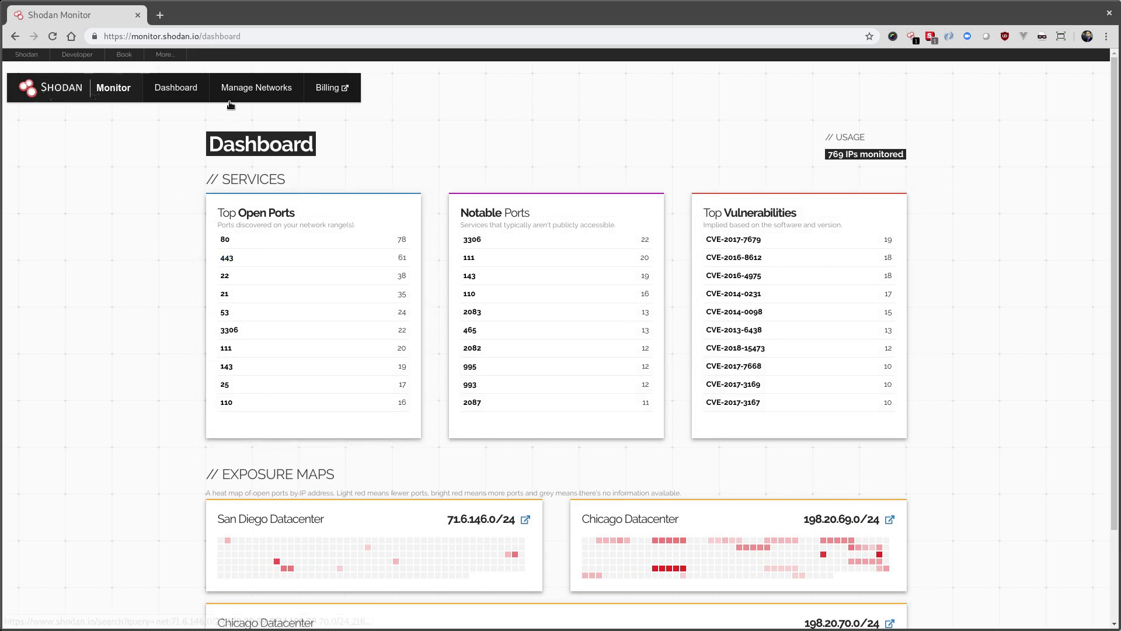
scroll("down", 3)
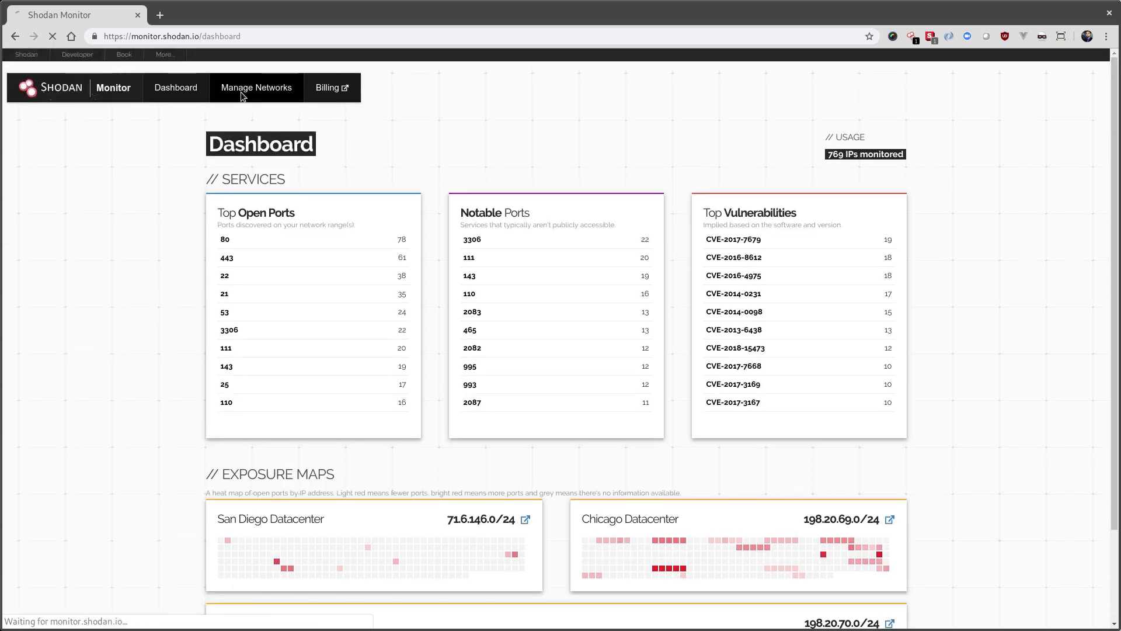
- Request a rescan of the Public Website network from the Manage Networks page
left_click(256, 87)
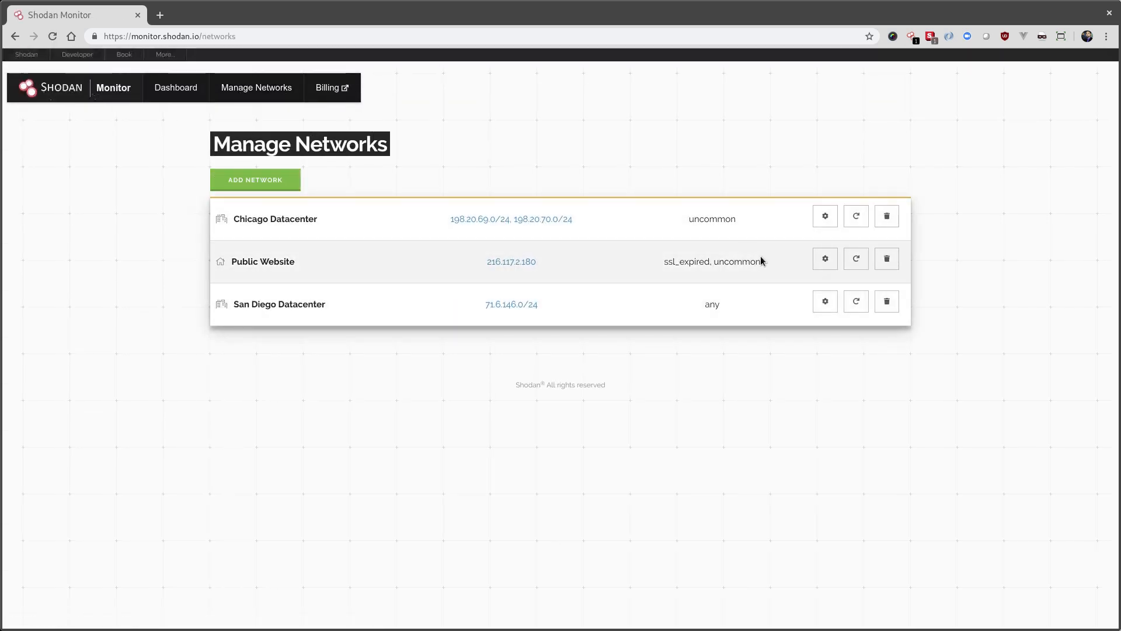
mouse_move(855, 258)
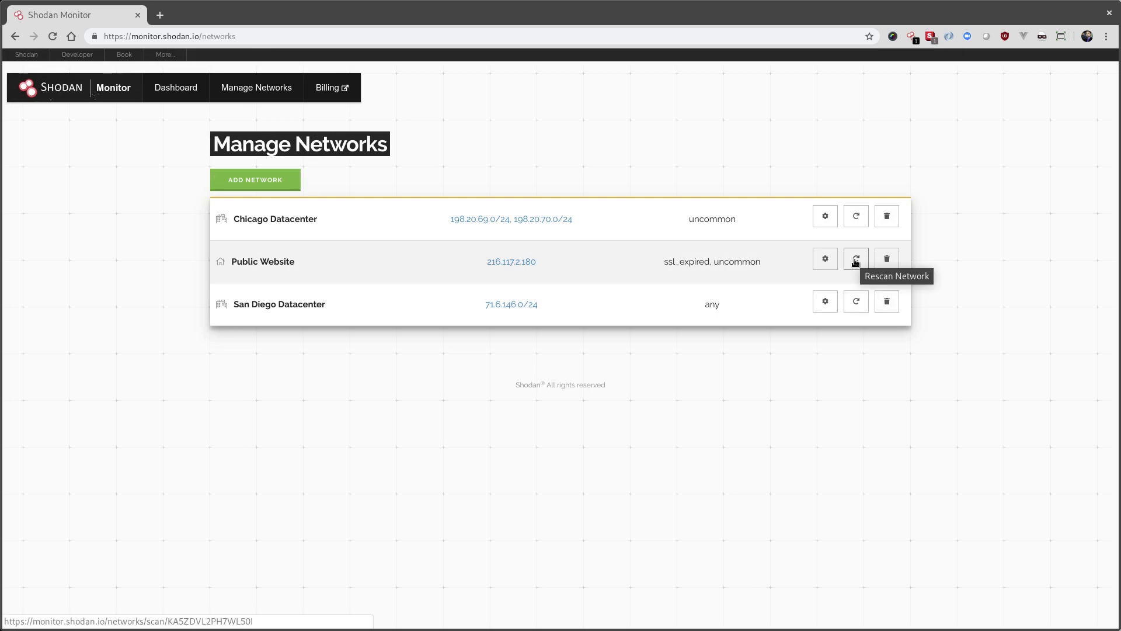
left_click(855, 258)
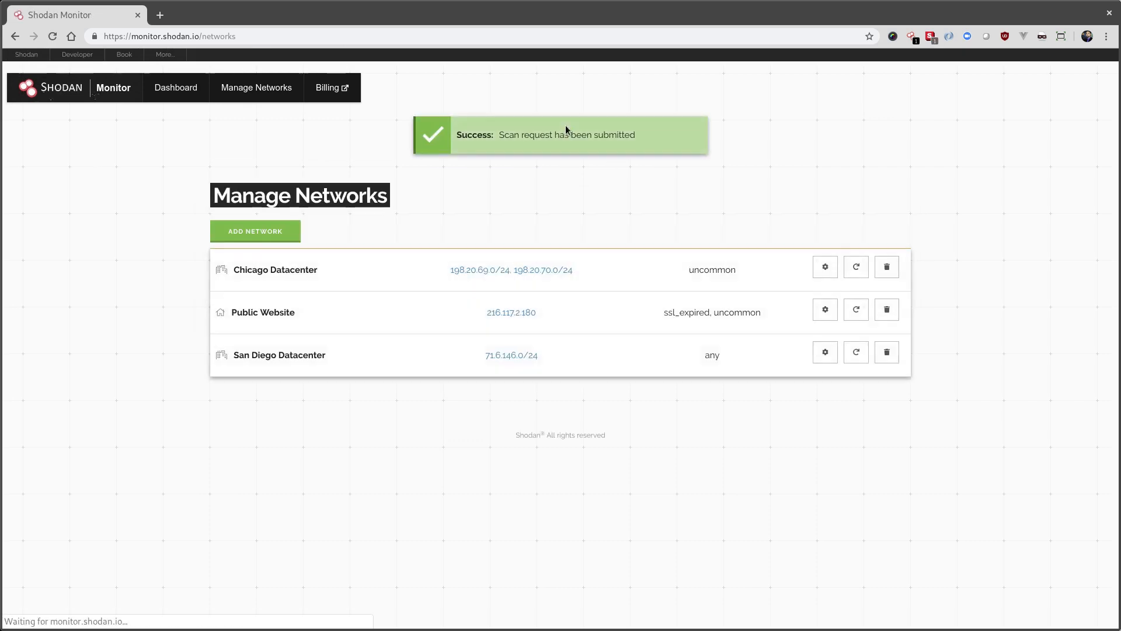
mouse_move(518, 178)
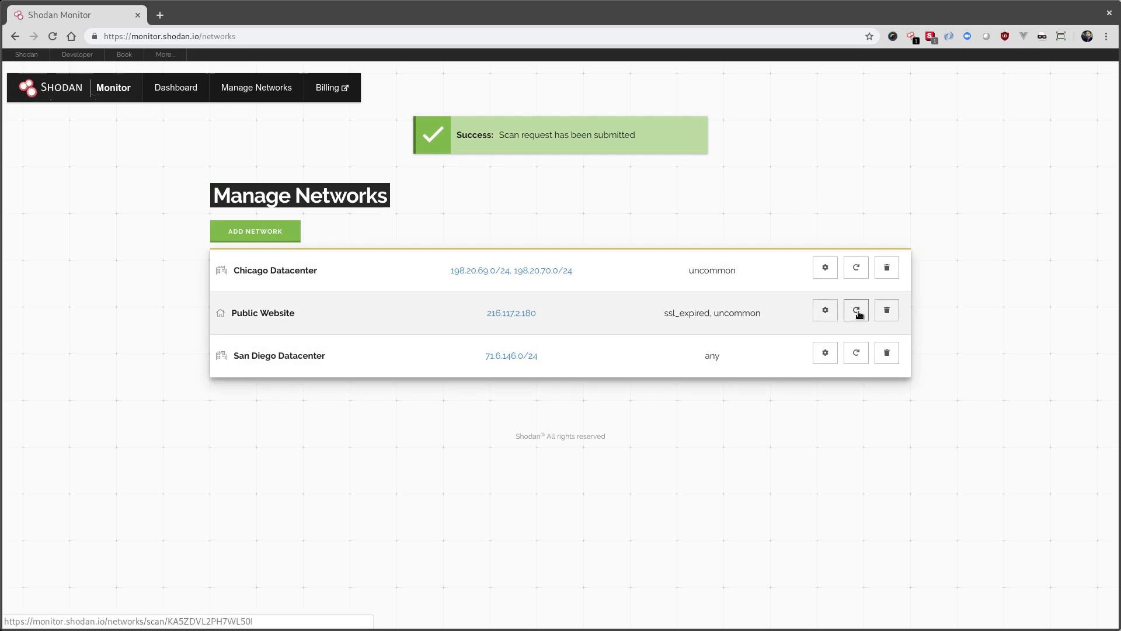
mouse_move(856, 309)
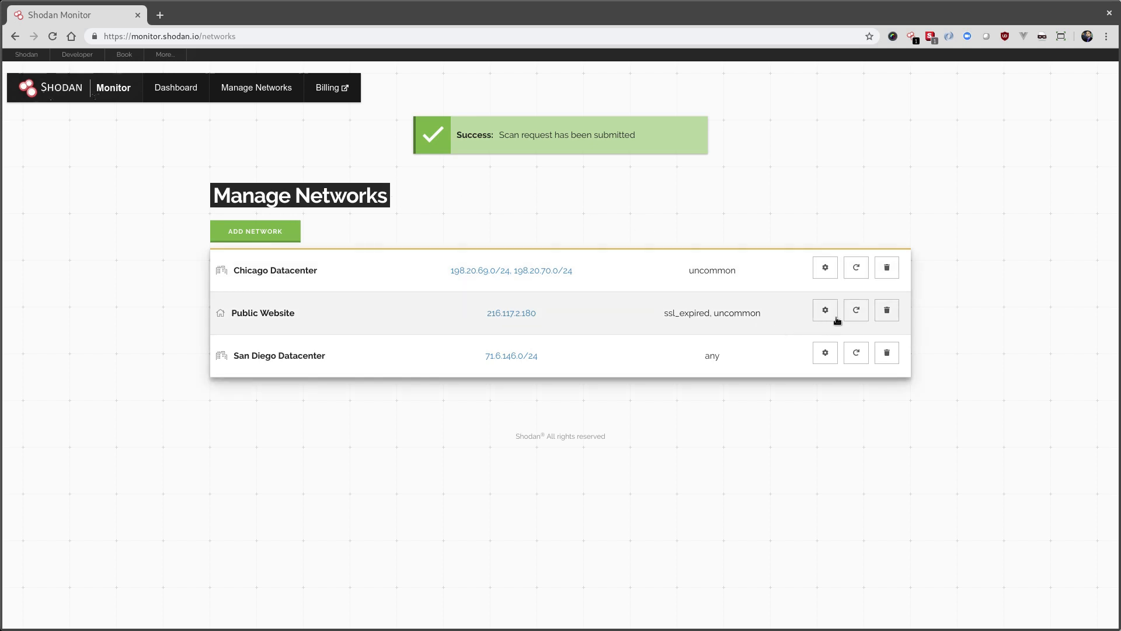
mouse_move(673, 176)
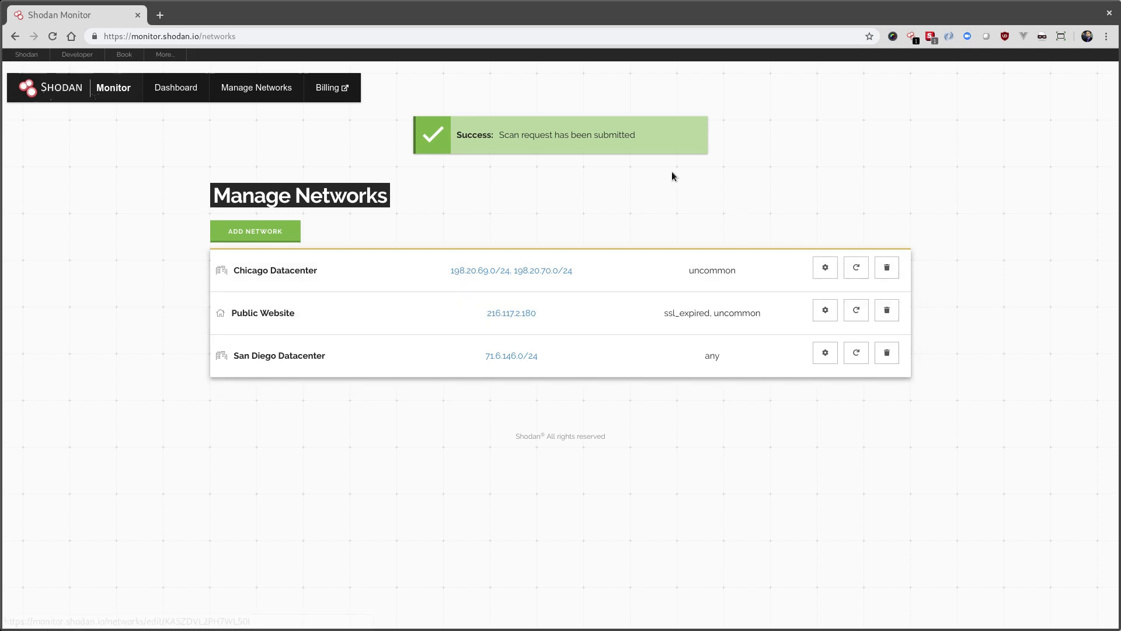
mouse_move(944, 168)
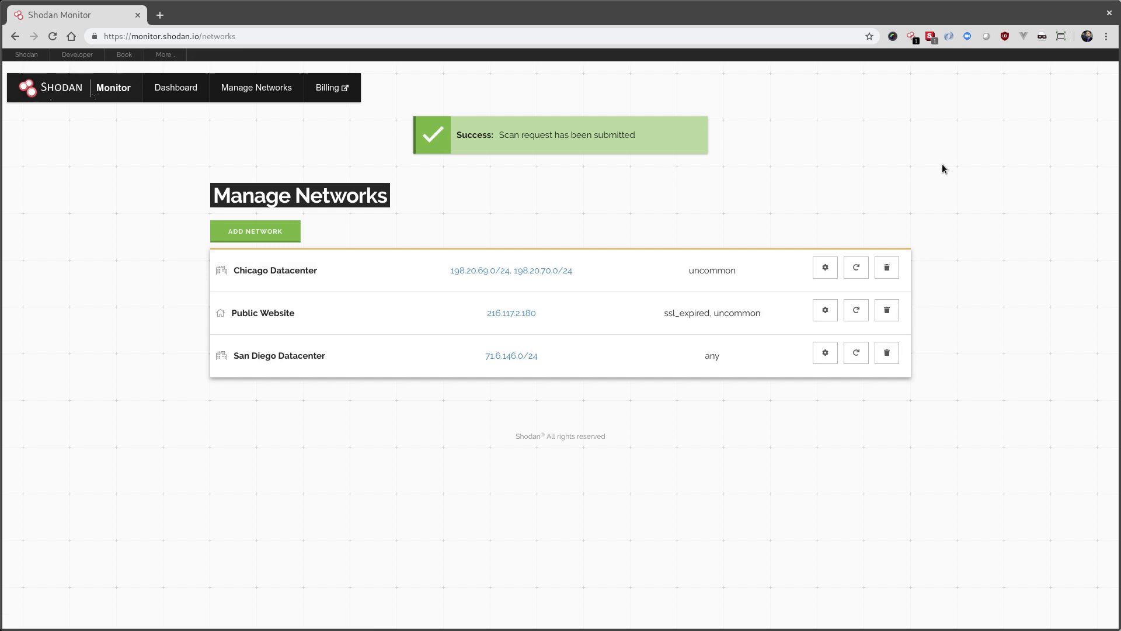
mouse_move(549, 192)
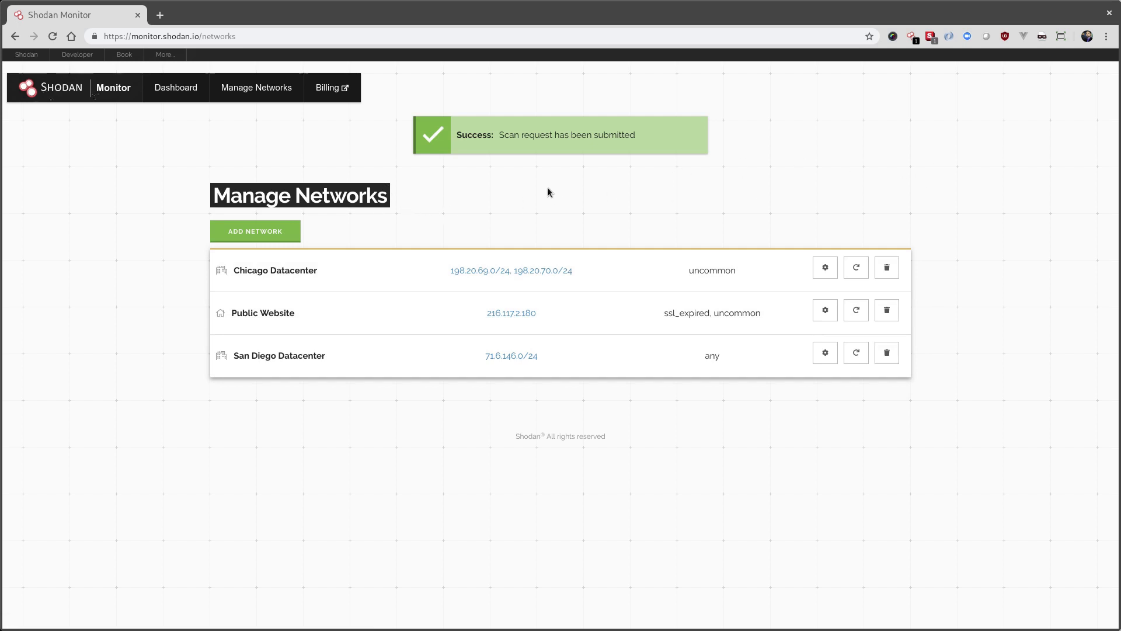
mouse_move(676, 181)
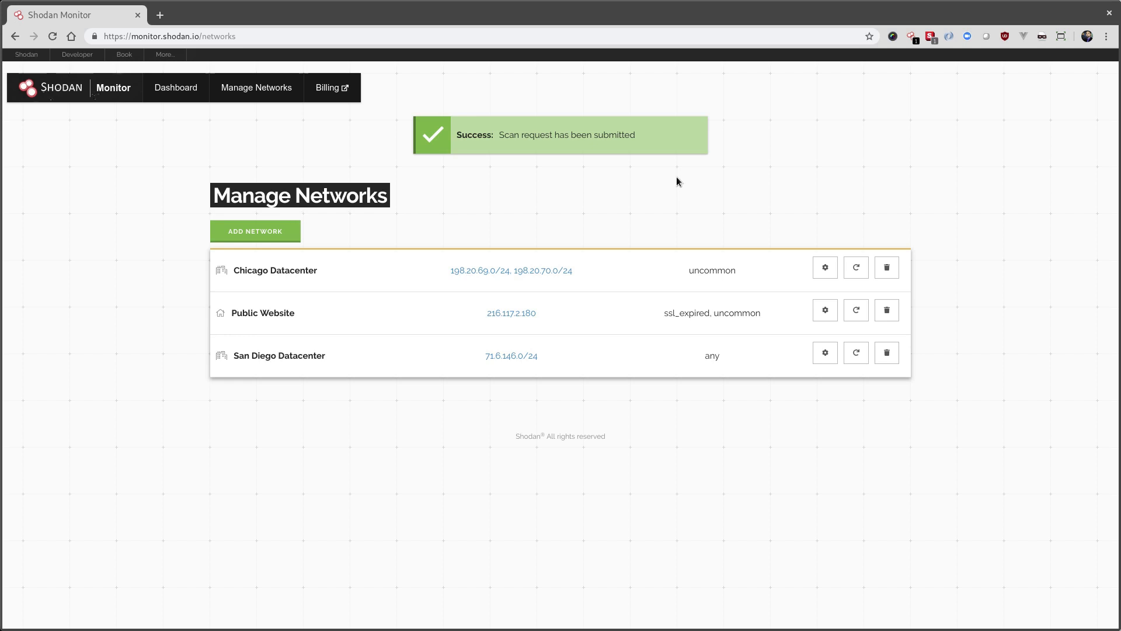
mouse_move(423, 187)
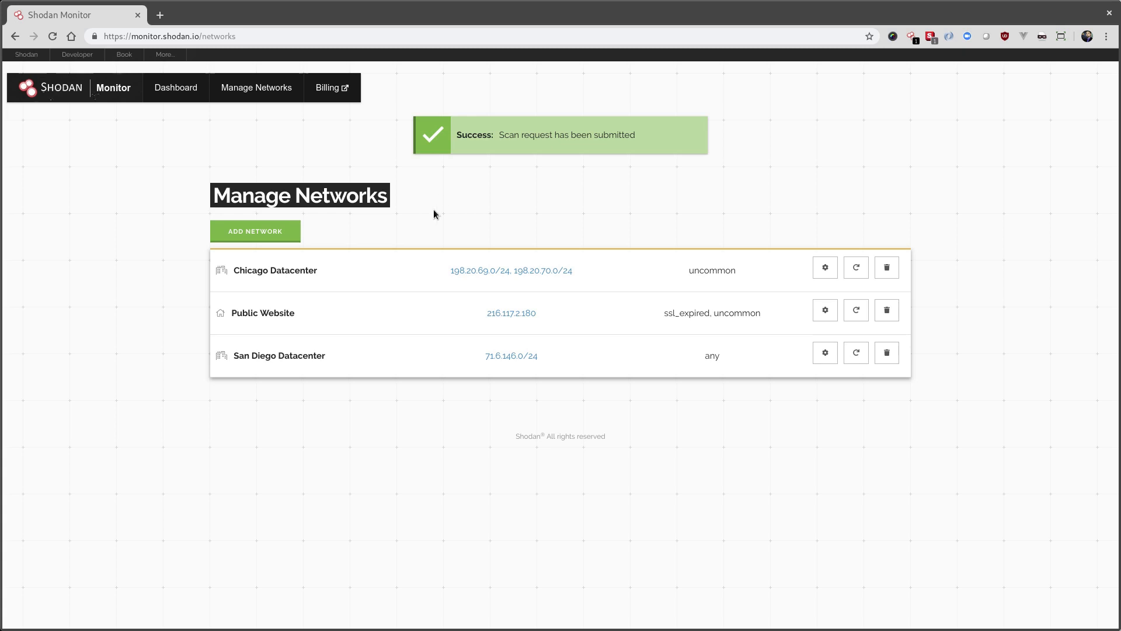
mouse_move(643, 247)
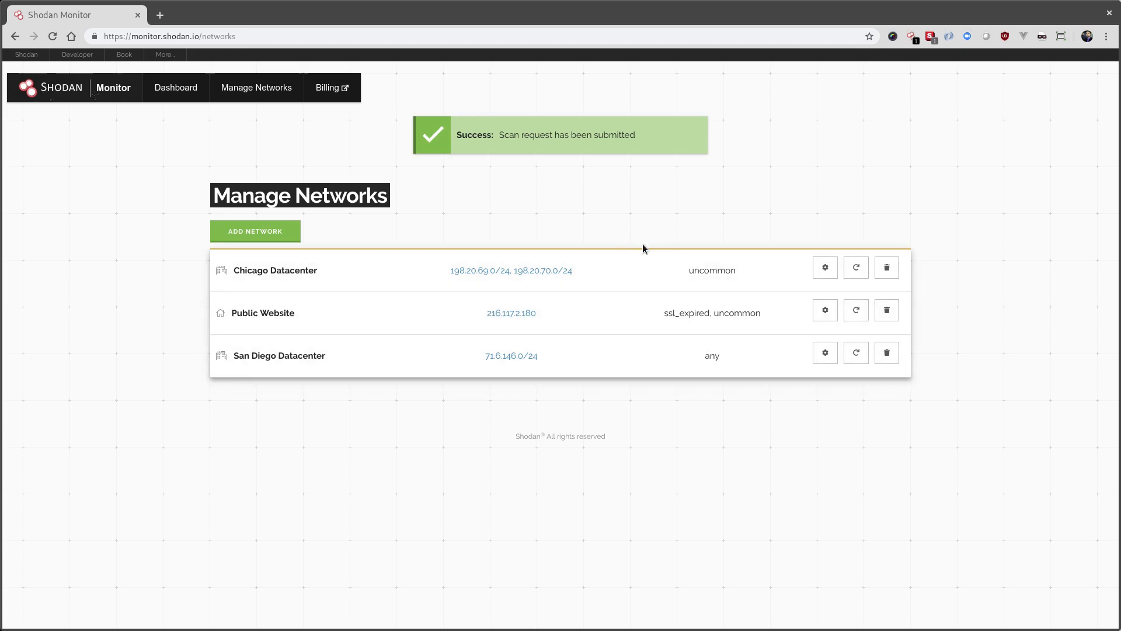